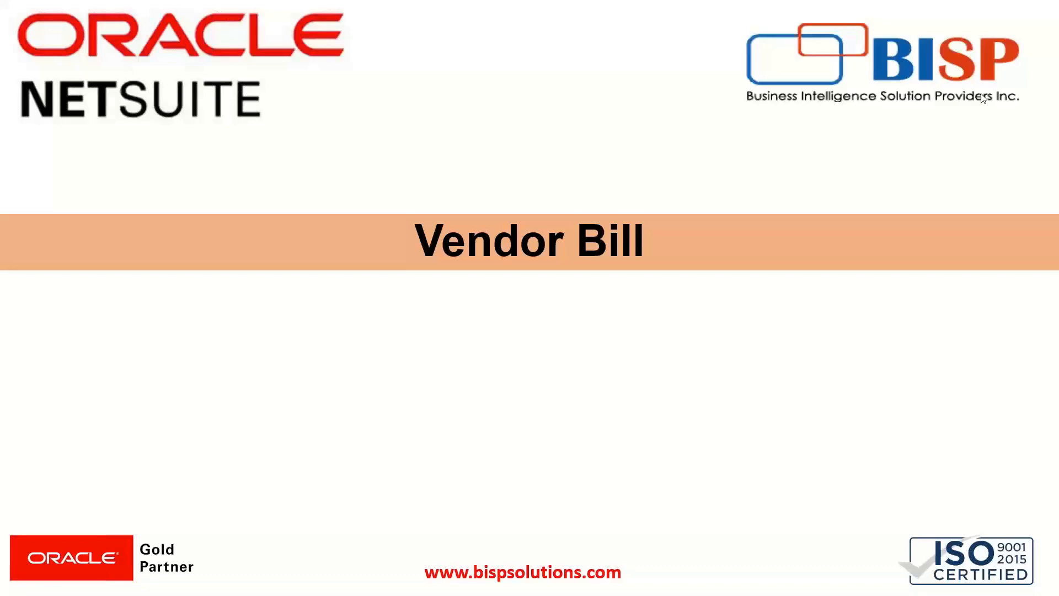
{"action": "mouse_move", "coordinate": [983, 98]}
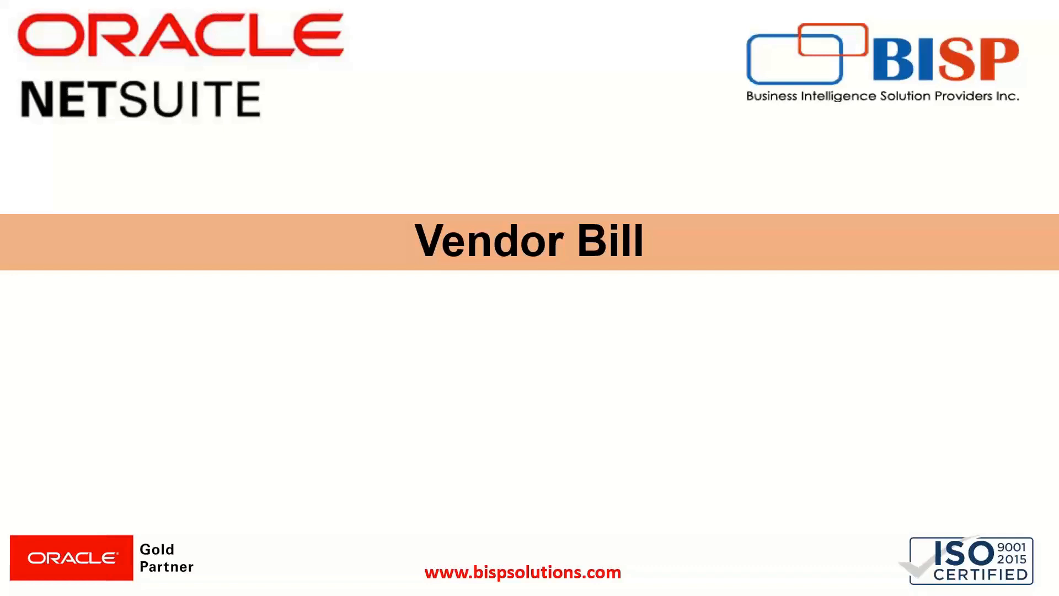
{"action": "mouse_move", "coordinate": [701, 273]}
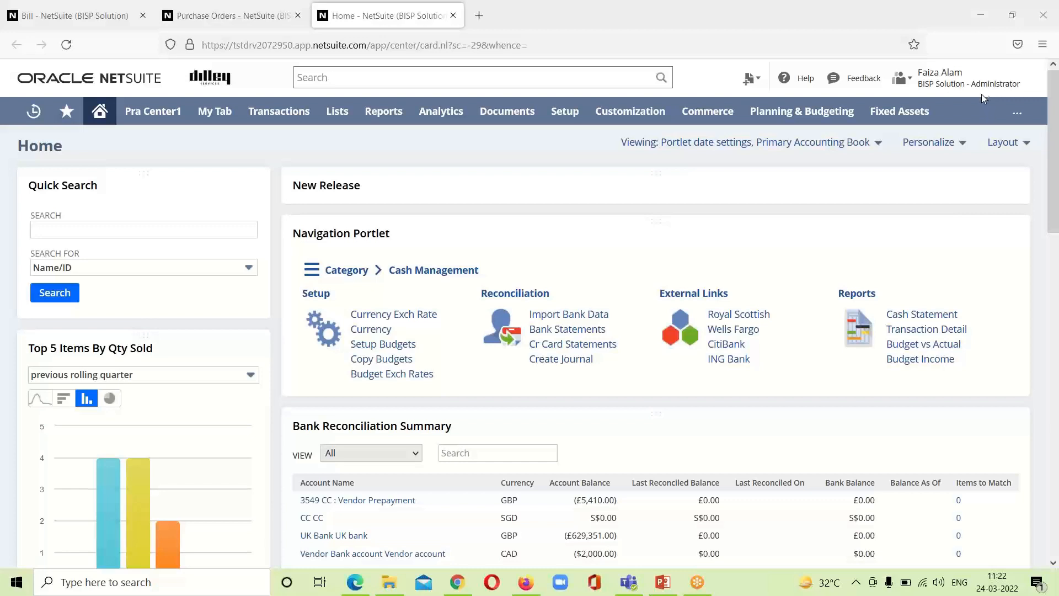
{"action": "mouse_move", "coordinate": [959, 161]}
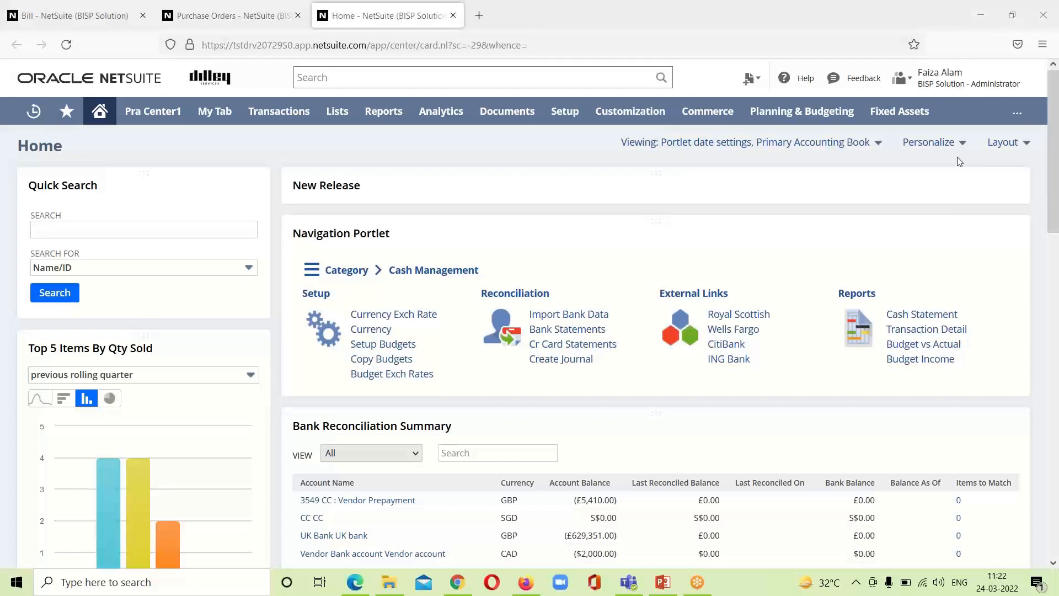
{"action": "mouse_move", "coordinate": [873, 189]}
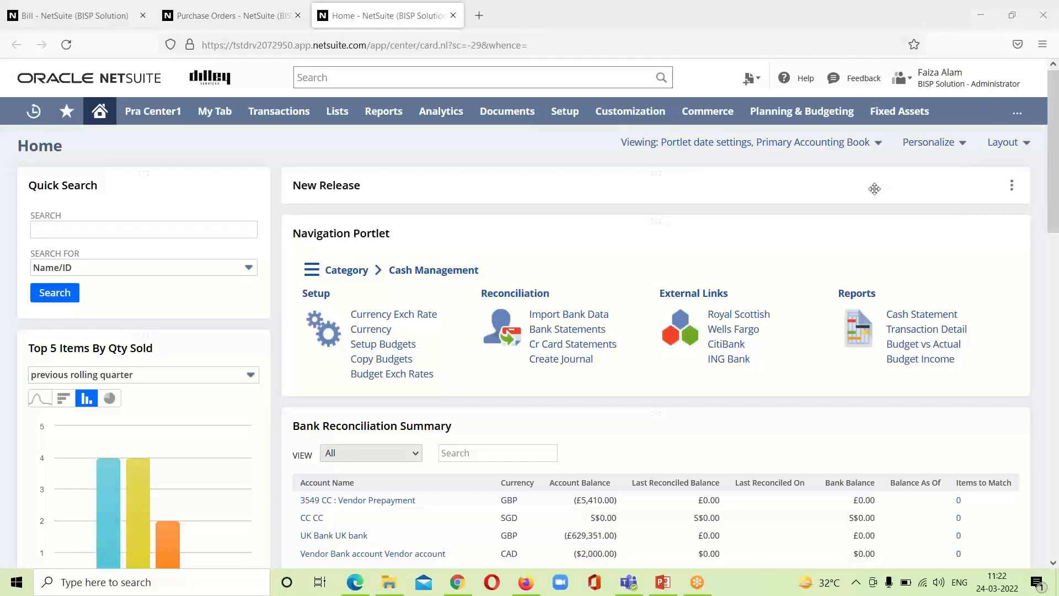
{"action": "mouse_move", "coordinate": [873, 189]}
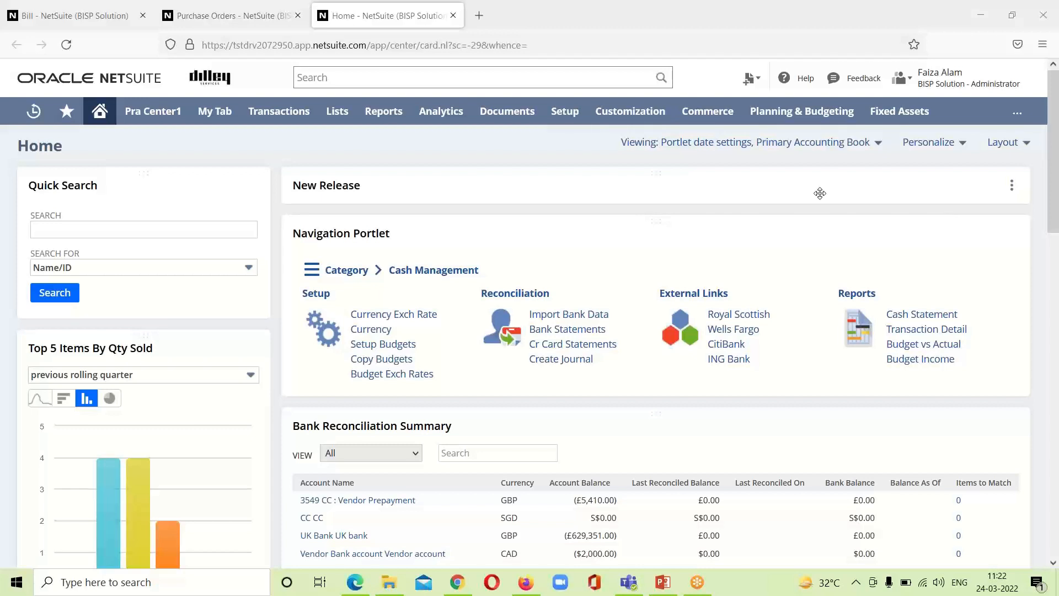
{"action": "mouse_move", "coordinate": [695, 175]}
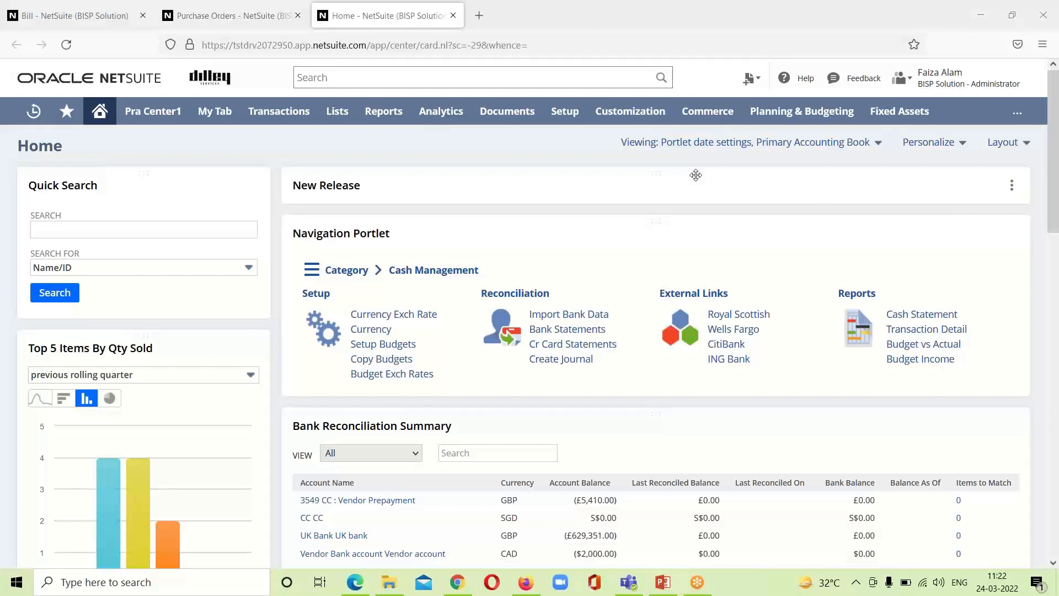
{"action": "mouse_move", "coordinate": [527, 155]}
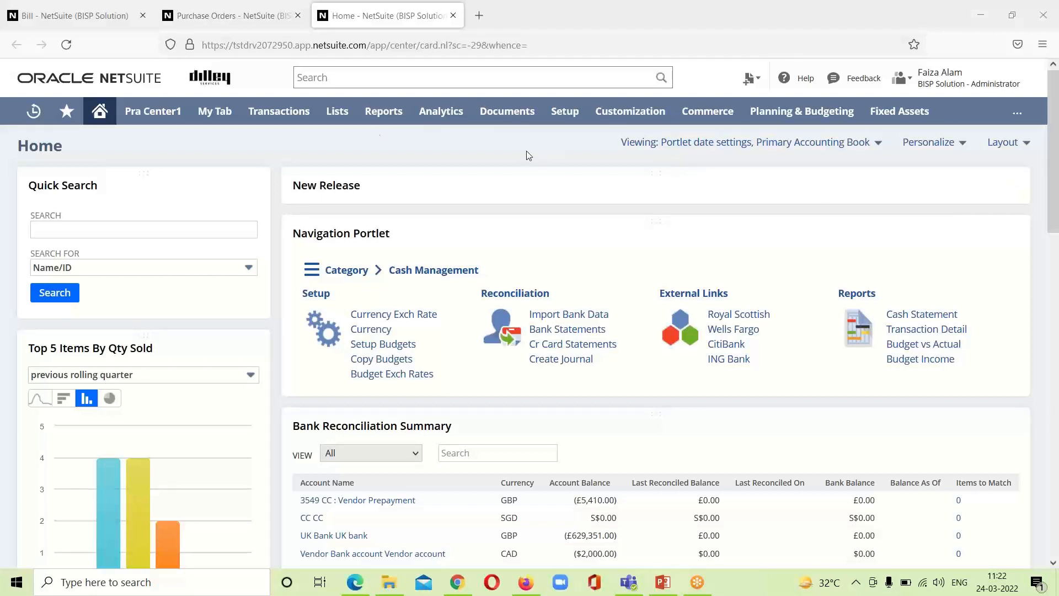
Open the Transactions menu to reveal Purchases > Enter Purchase Orders.
{"action": "left_click", "coordinate": [278, 111]}
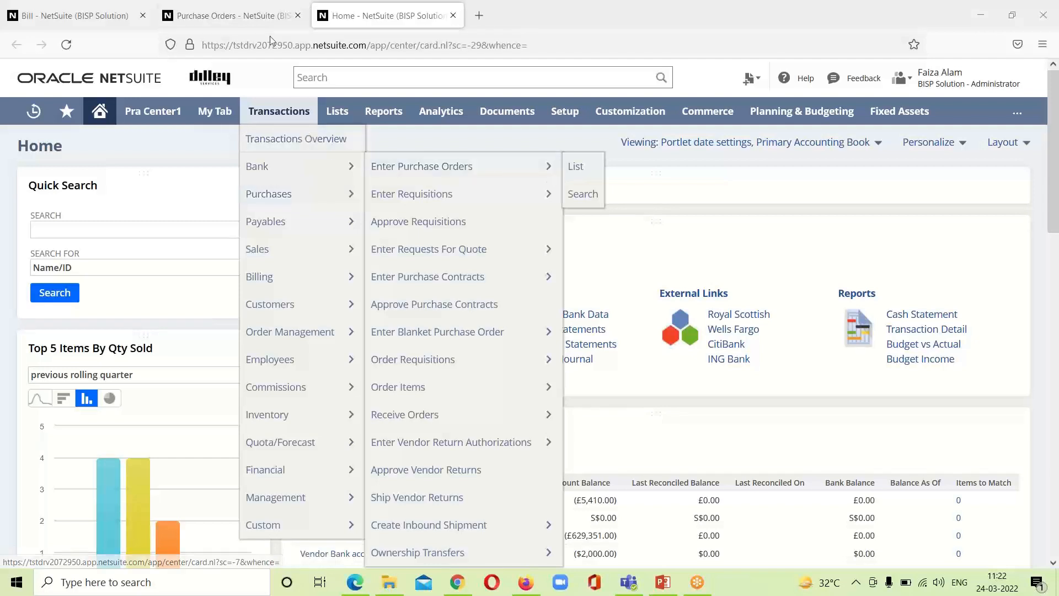
Open the Purchase Orders list to find PO 232 from ALO Systems Ltd.
{"action": "left_click", "coordinate": [575, 166]}
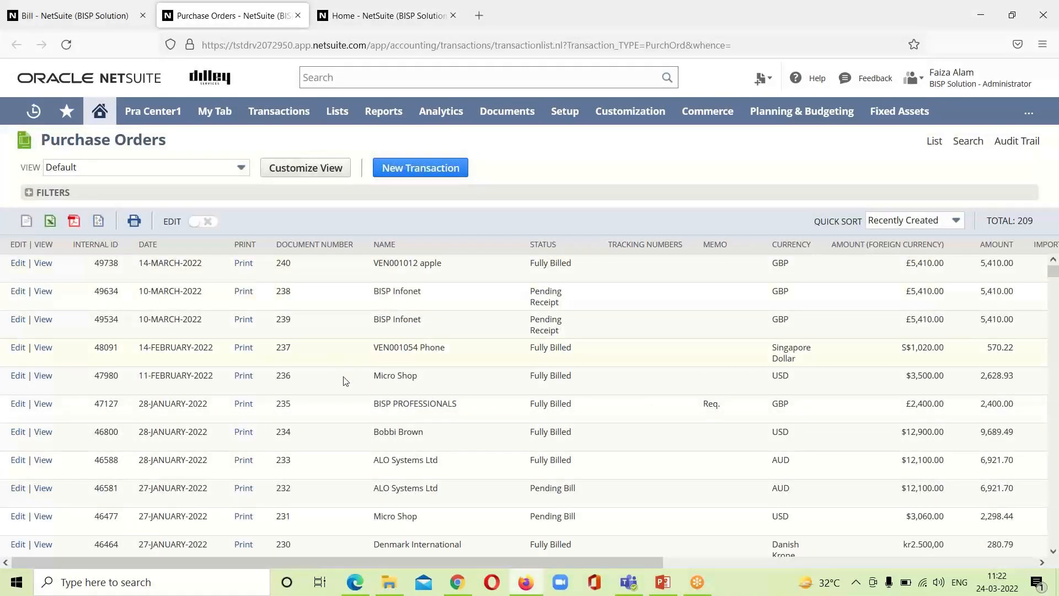
{"action": "mouse_move", "coordinate": [400, 486]}
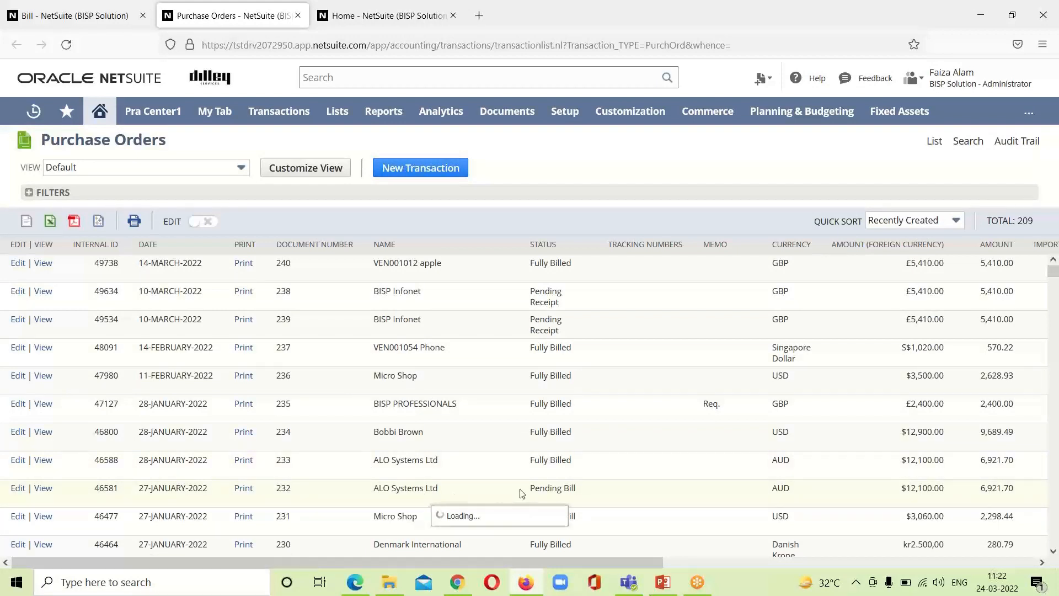
{"action": "mouse_move", "coordinate": [618, 503]}
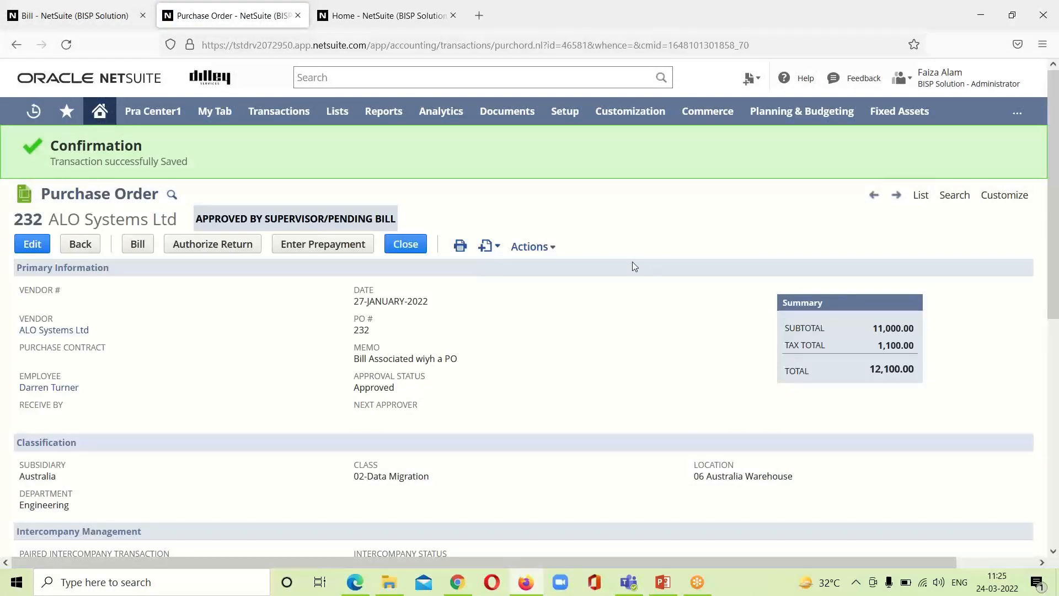
{"action": "mouse_move", "coordinate": [253, 282]}
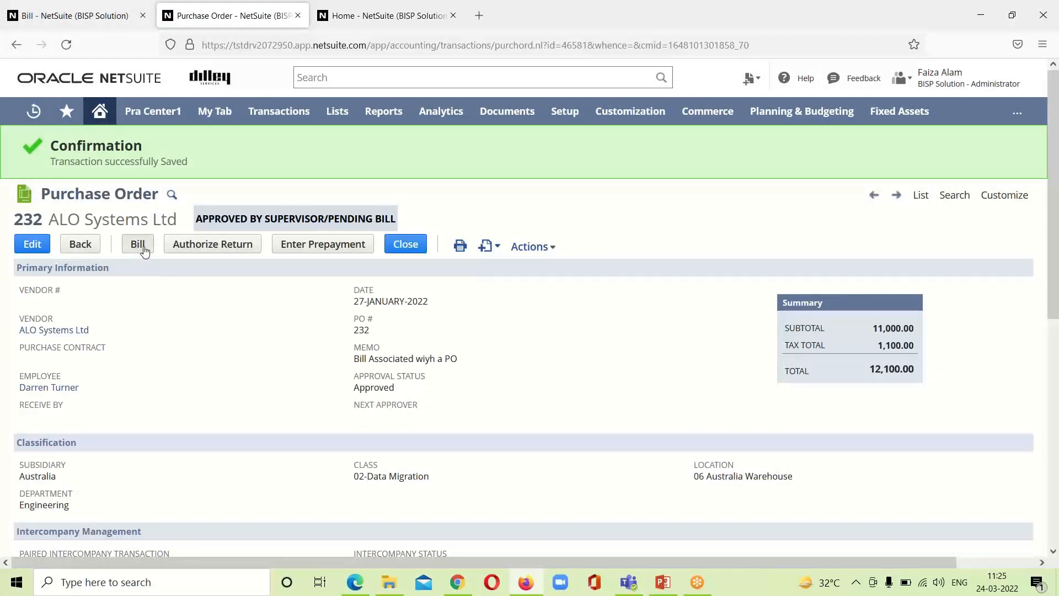
Bill purchase order 232 for ALO Systems Ltd, prefilling 12,100.00.
{"action": "left_click", "coordinate": [138, 244]}
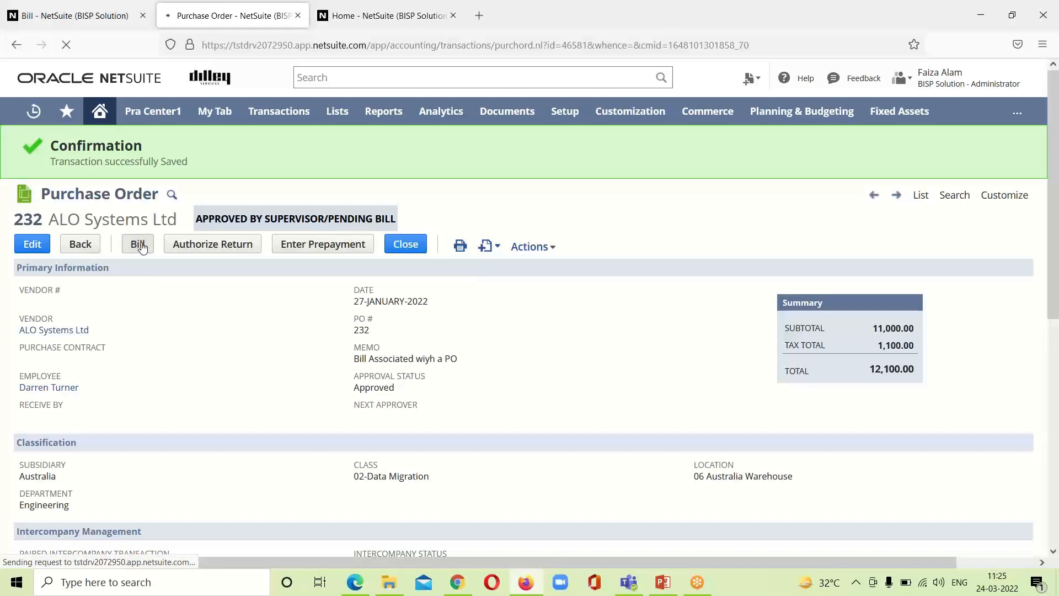
{"action": "left_click", "coordinate": [138, 244]}
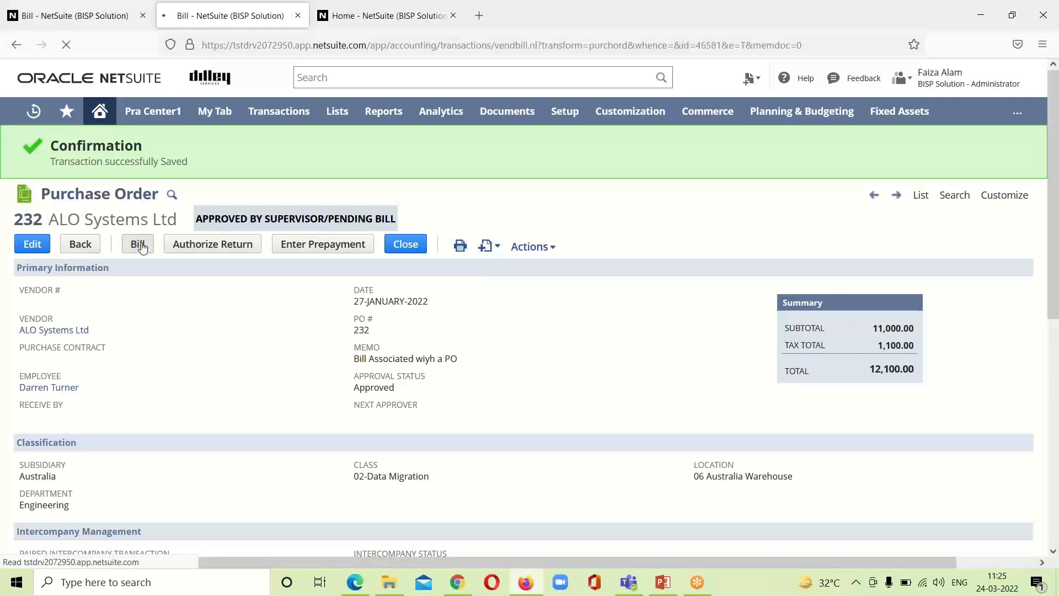
{"action": "left_click", "coordinate": [137, 244]}
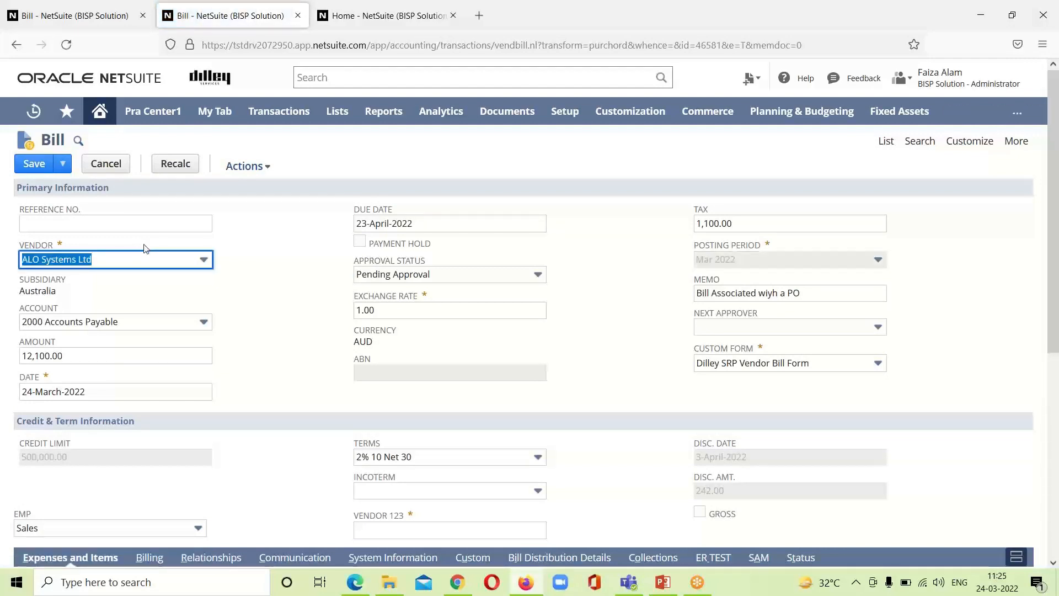
{"action": "mouse_move", "coordinate": [871, 384]}
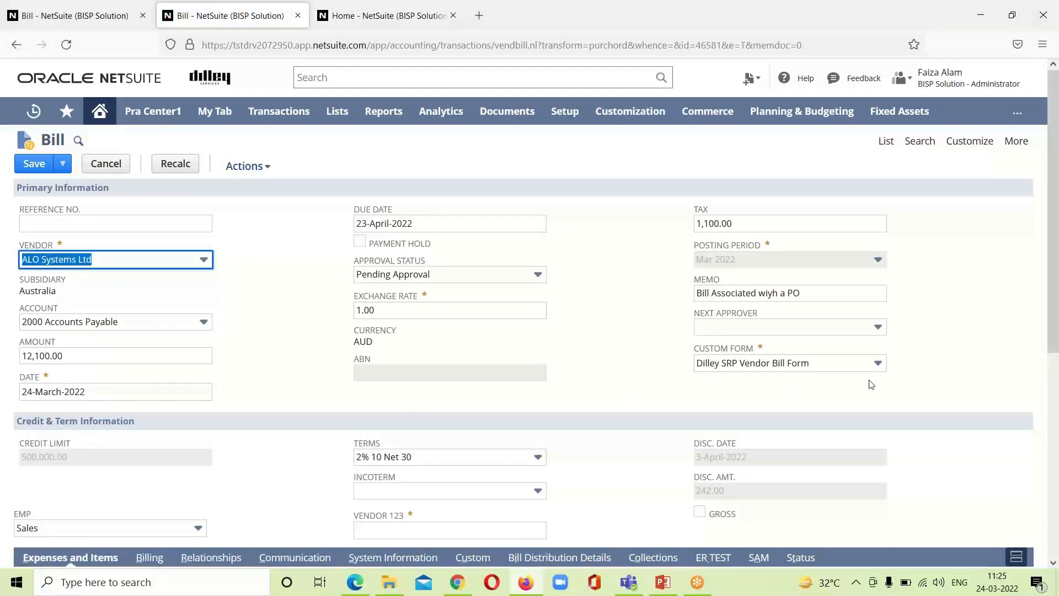
Switch the bill to the Standard Vendor Bill form, leaving Payment Hold unchecked.
{"action": "left_click", "coordinate": [877, 363]}
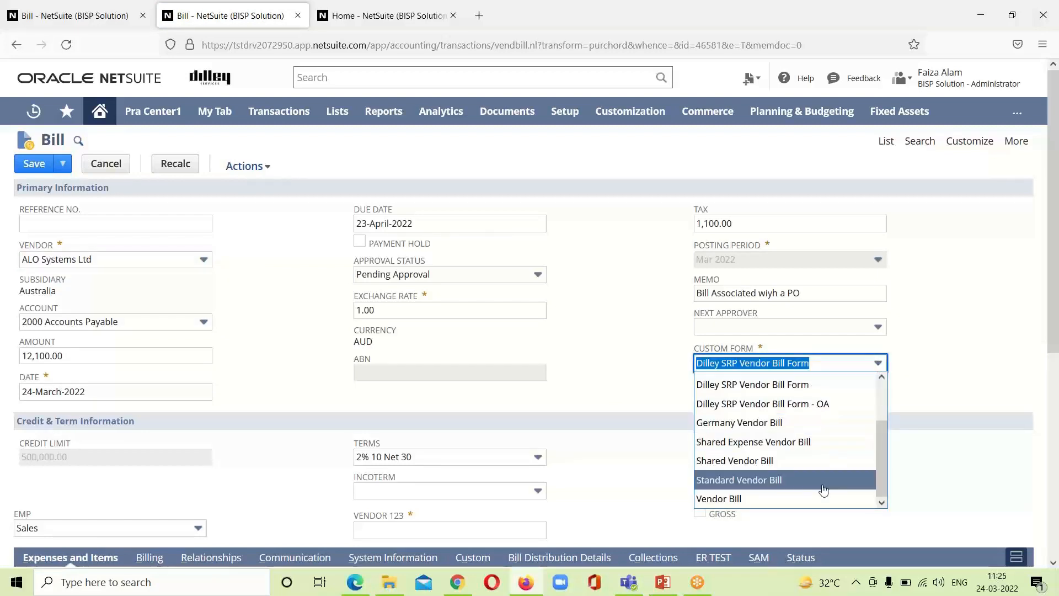
{"action": "left_click", "coordinate": [738, 479]}
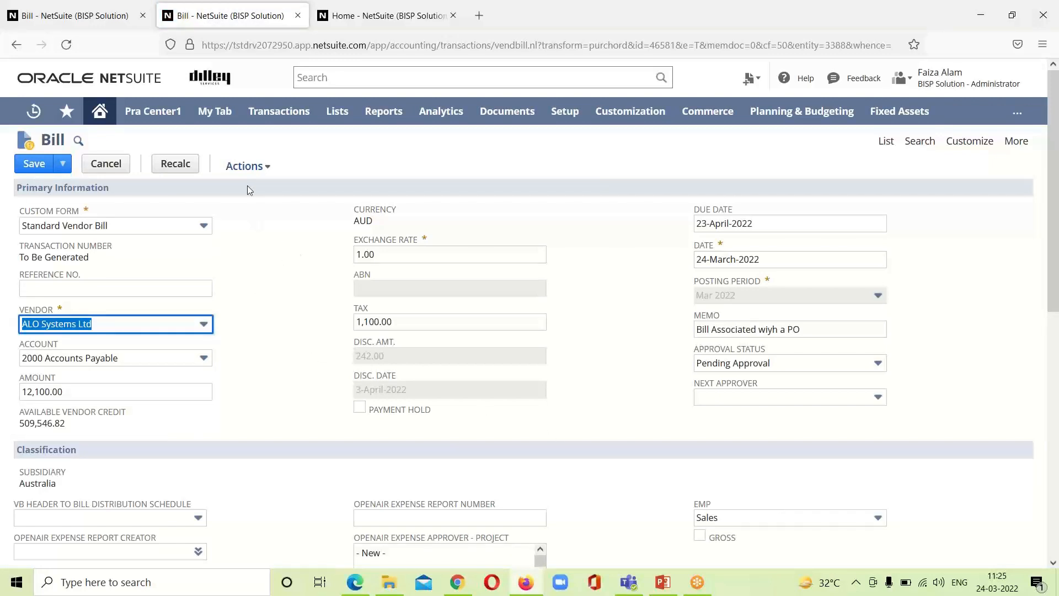
{"action": "mouse_move", "coordinate": [203, 249]}
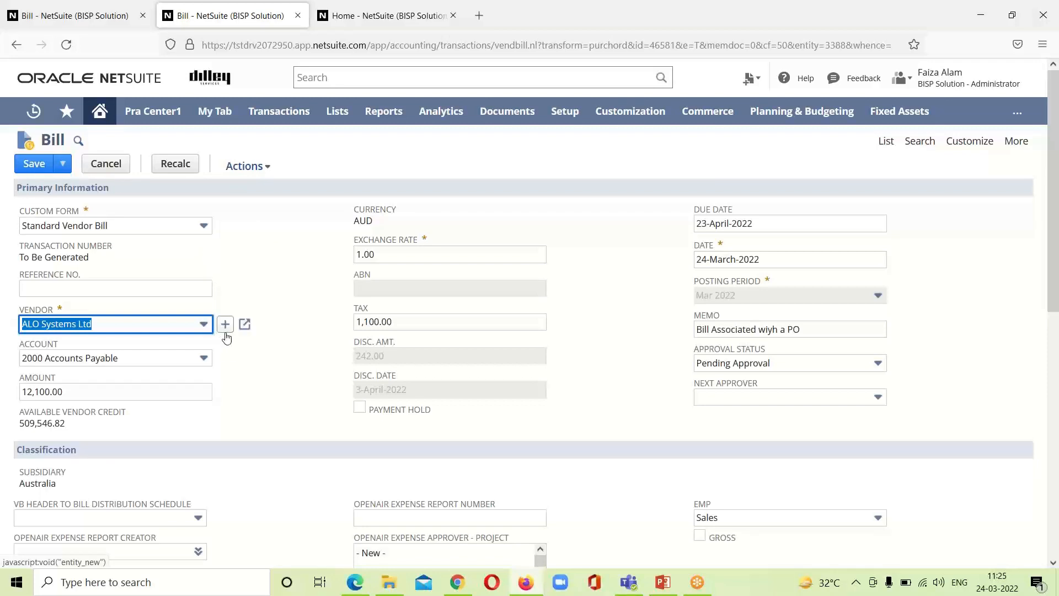
{"action": "mouse_move", "coordinate": [171, 422]}
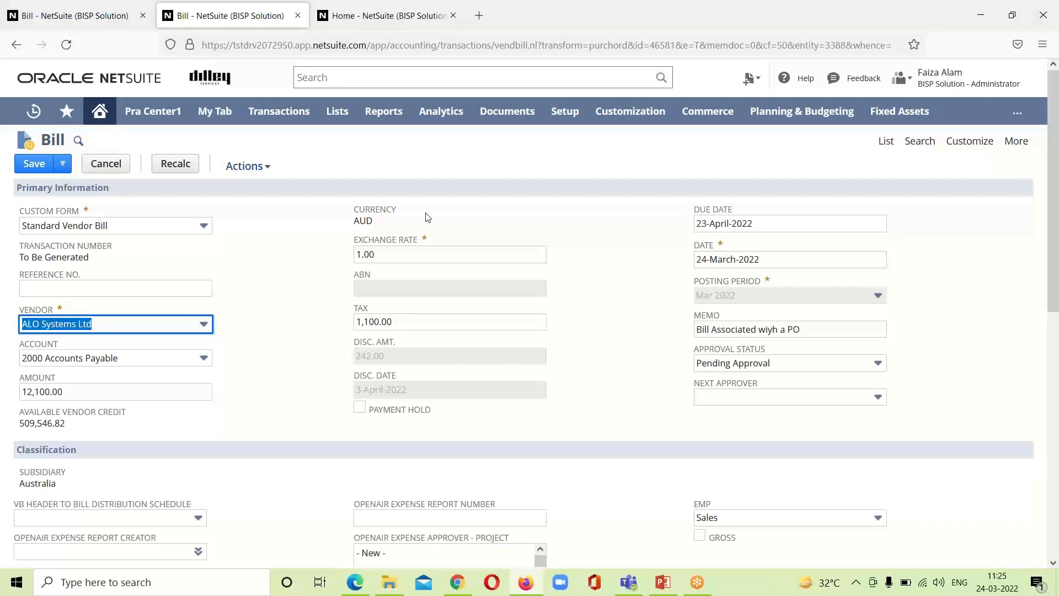
{"action": "mouse_move", "coordinate": [695, 252]}
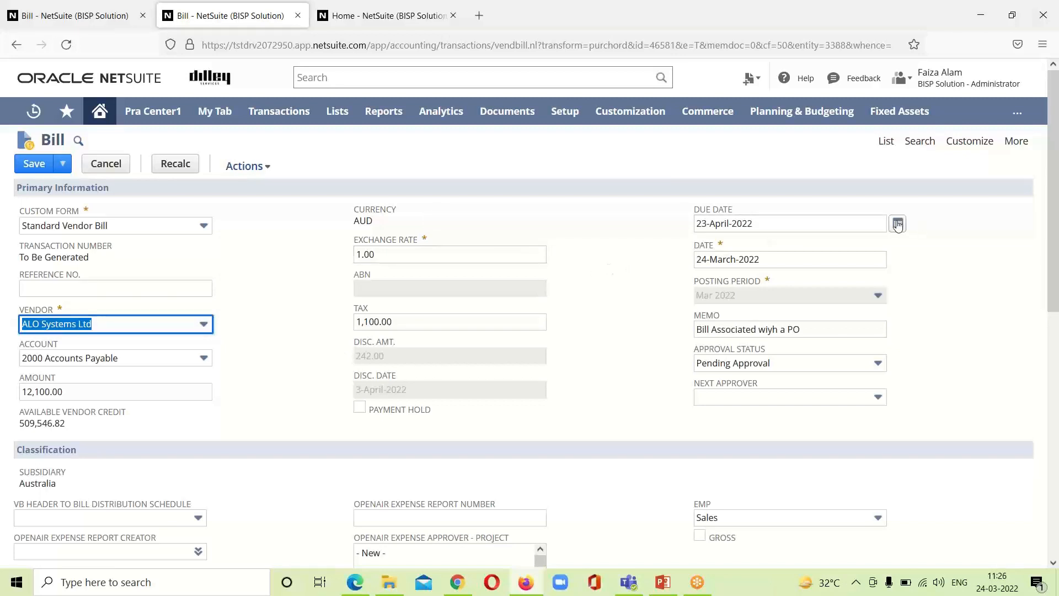
{"action": "mouse_move", "coordinate": [491, 391]}
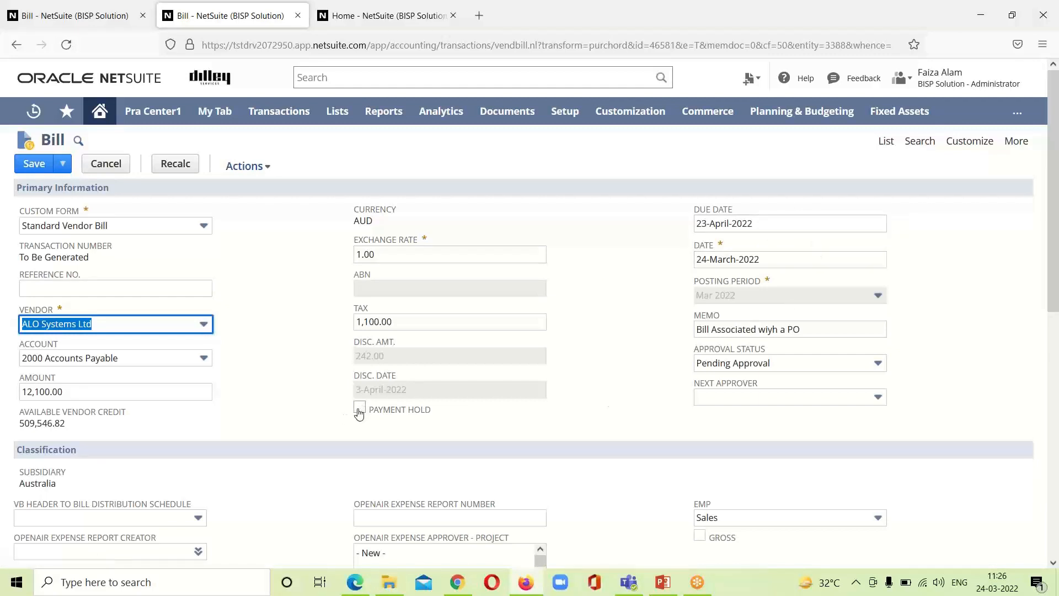
{"action": "left_click", "coordinate": [360, 410]}
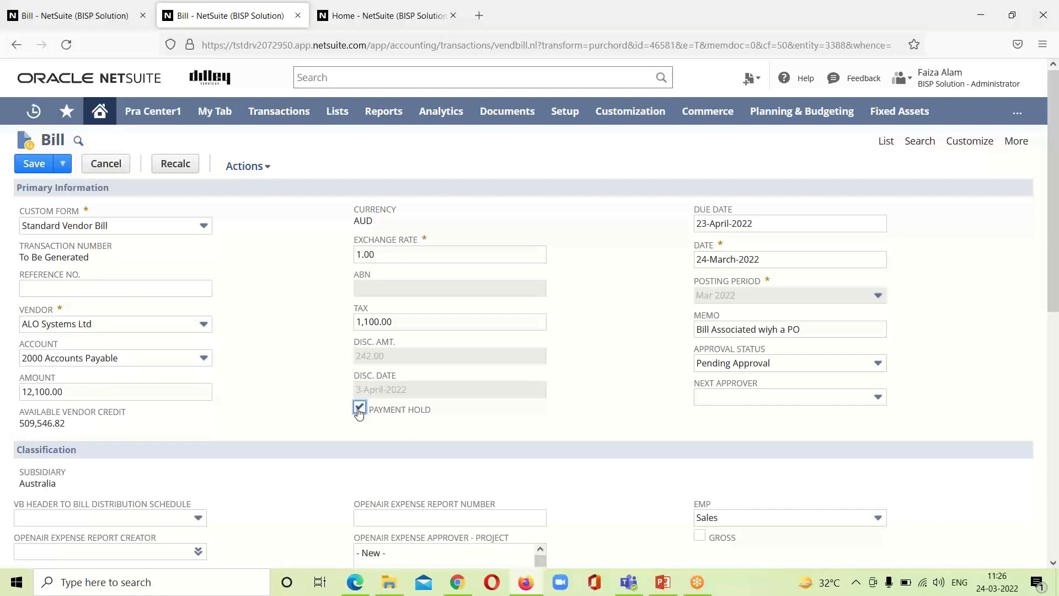
{"action": "left_click", "coordinate": [360, 409]}
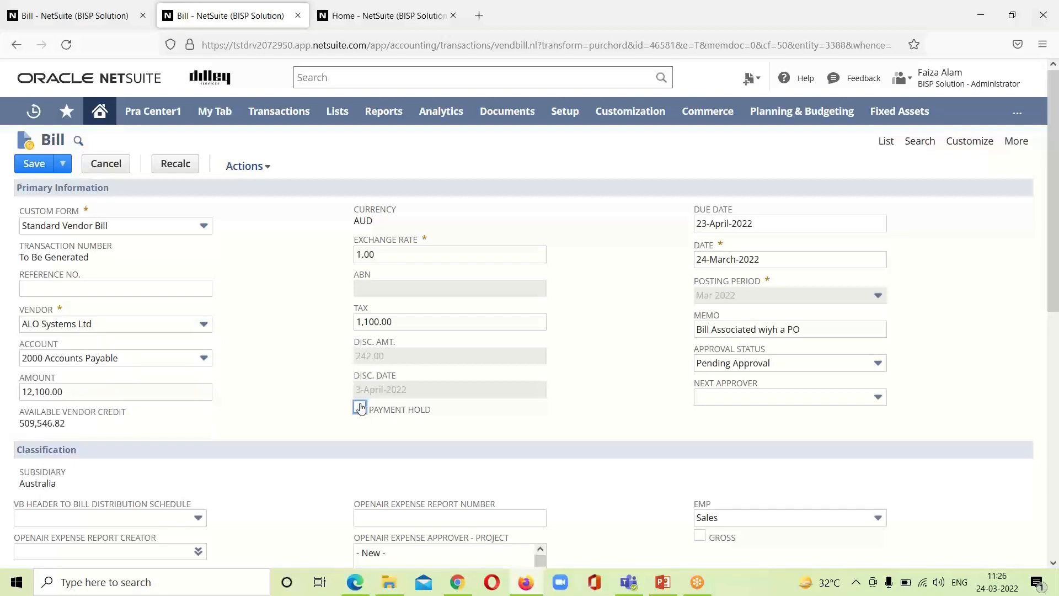
{"action": "left_click", "coordinate": [360, 408]}
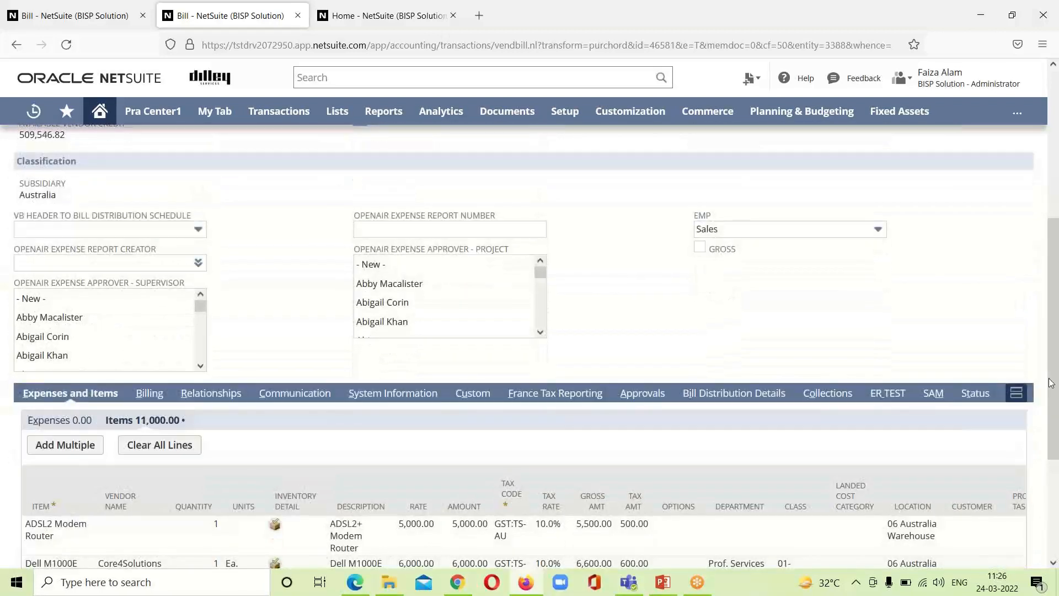
Review the Custom subtab and save the 12,100.00 ALO Systems Ltd bill.
{"action": "left_click", "coordinate": [472, 392]}
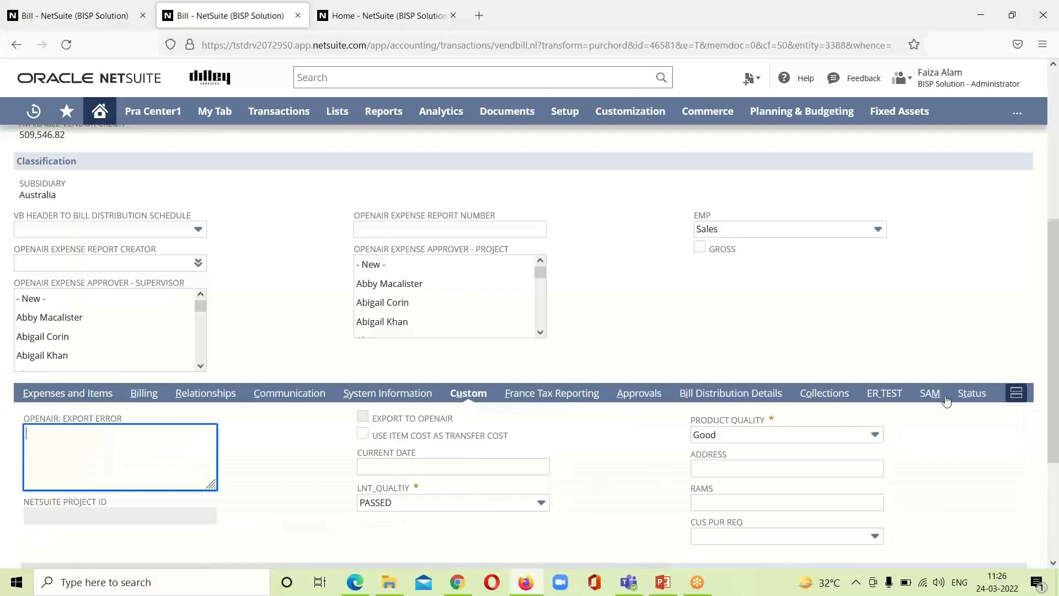
{"action": "left_click", "coordinate": [928, 393]}
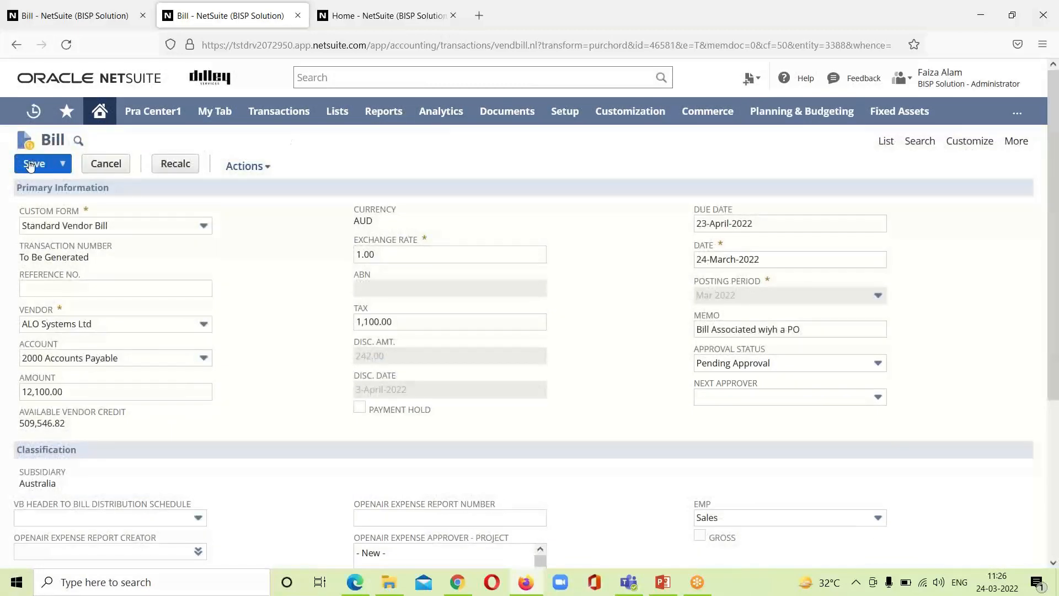
{"action": "left_click", "coordinate": [34, 164]}
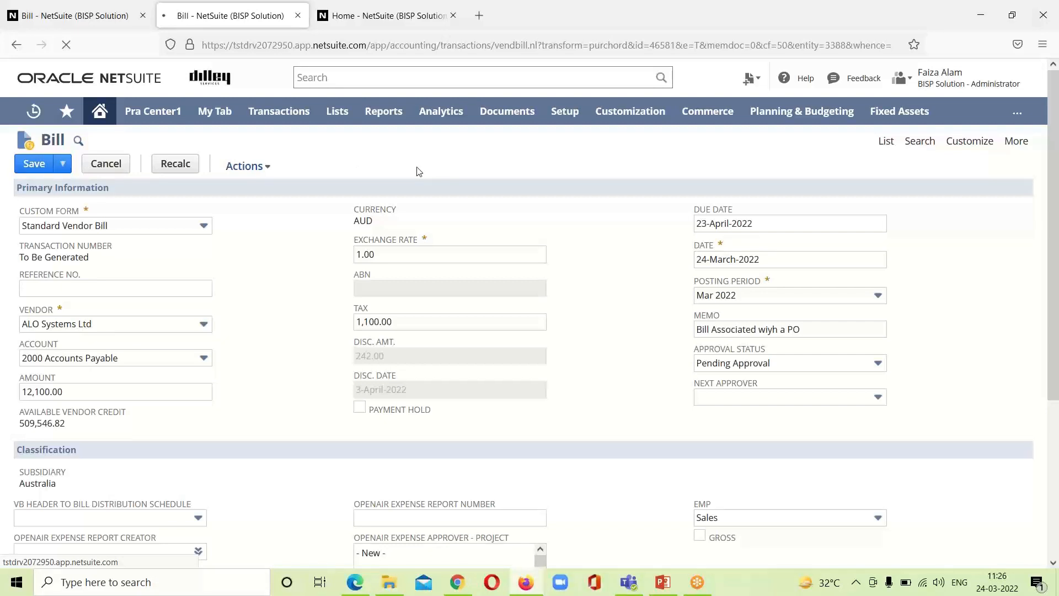
{"action": "left_click", "coordinate": [33, 163]}
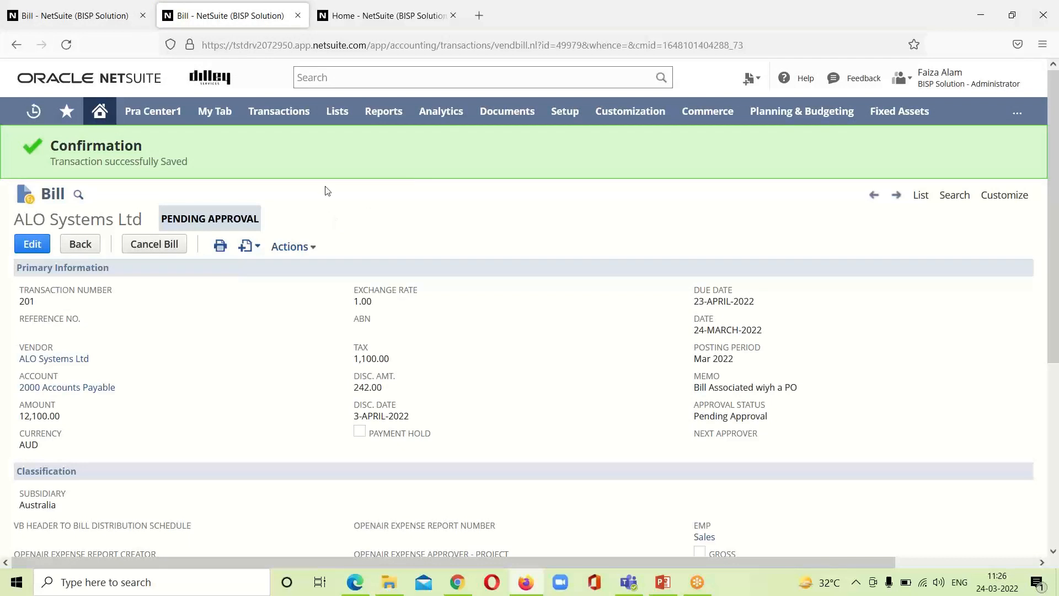
{"action": "mouse_move", "coordinate": [370, 195]}
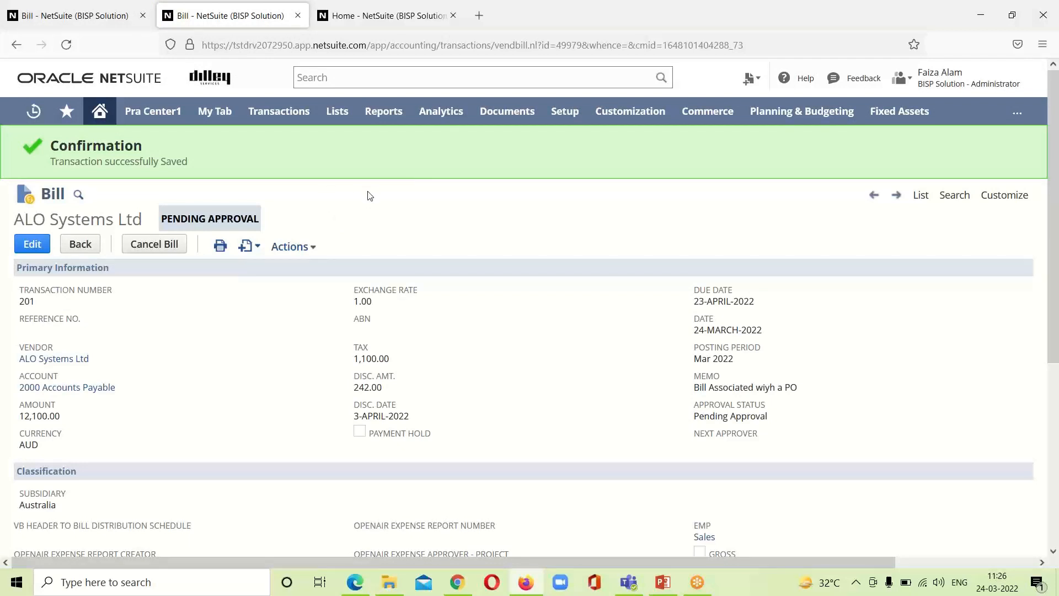
{"action": "mouse_move", "coordinate": [349, 171]}
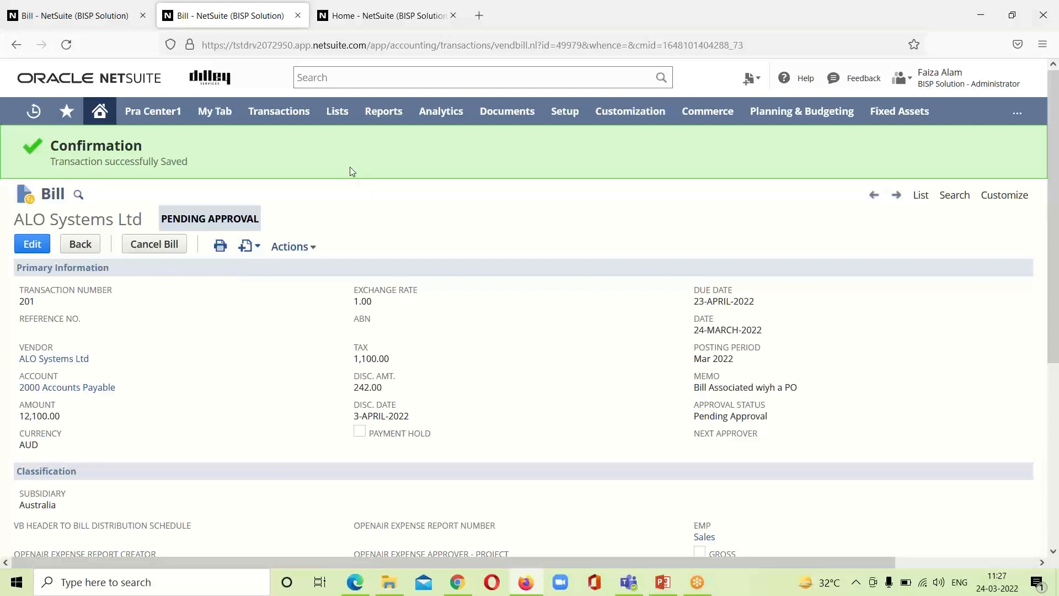
{"action": "mouse_move", "coordinate": [340, 162]}
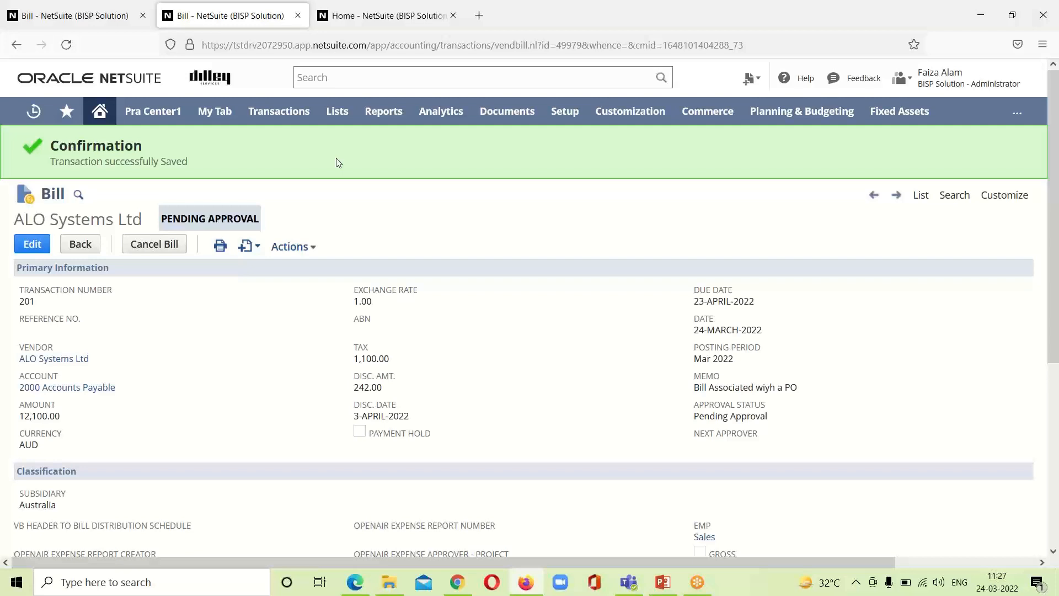
{"action": "mouse_move", "coordinate": [325, 161]}
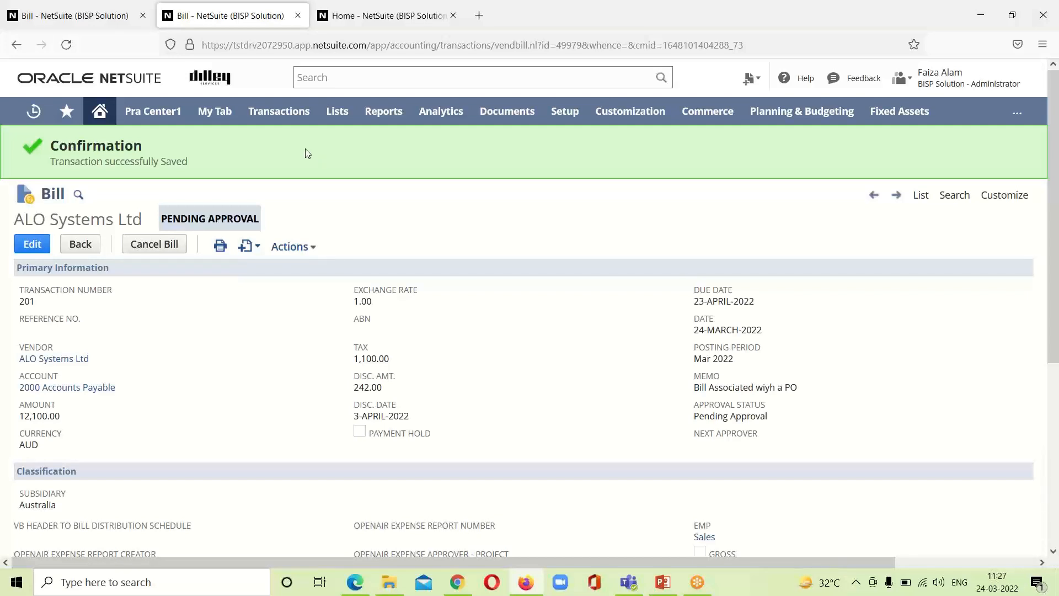
Open the Transactions menu to reach Payables > Enter Bills.
{"action": "left_click", "coordinate": [278, 111]}
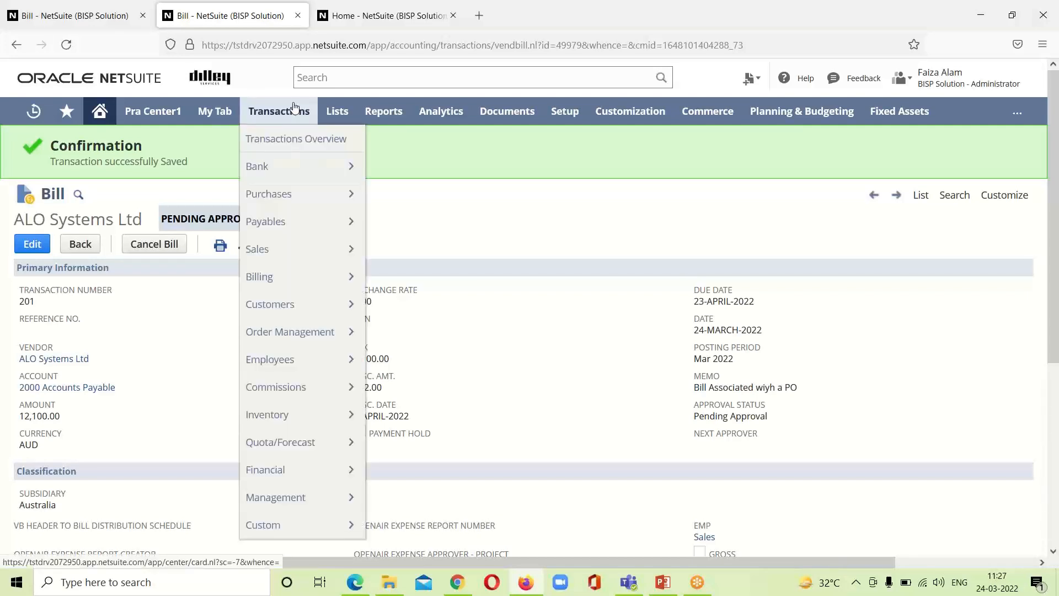
{"action": "mouse_move", "coordinate": [266, 220]}
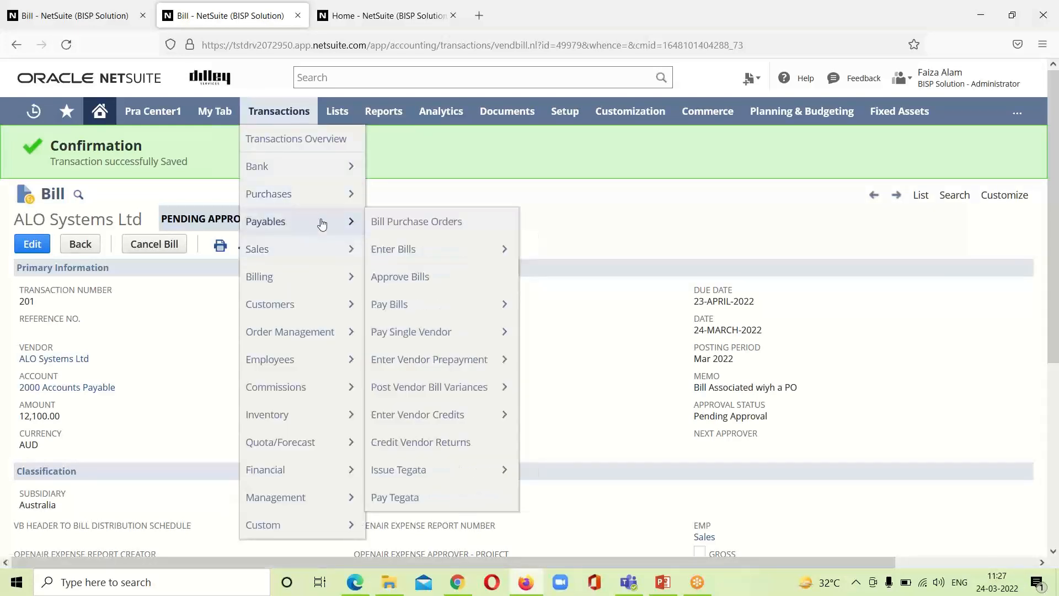
{"action": "mouse_move", "coordinate": [400, 276]}
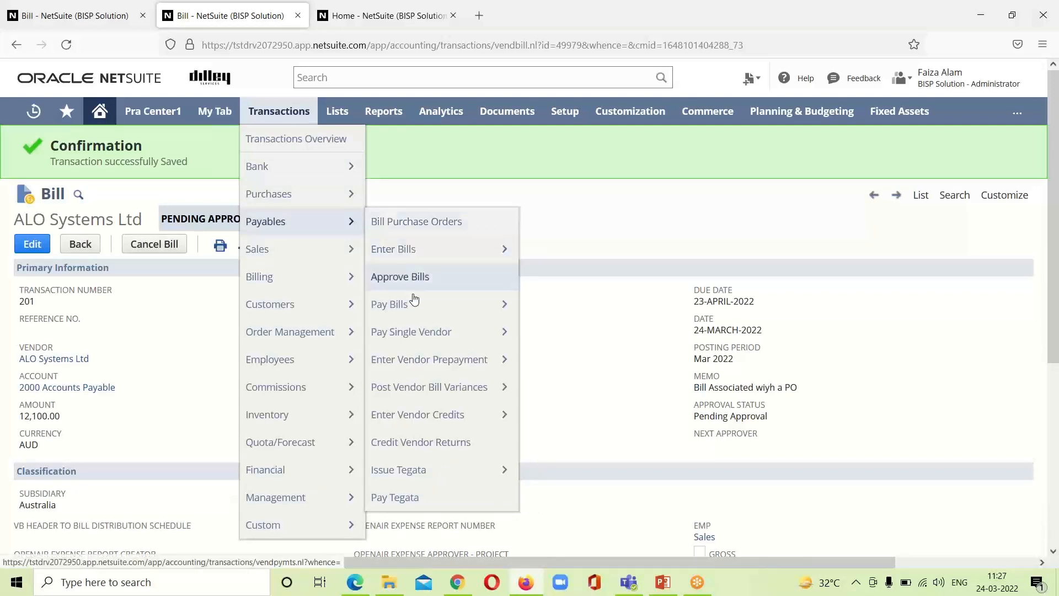
{"action": "mouse_move", "coordinate": [436, 254]}
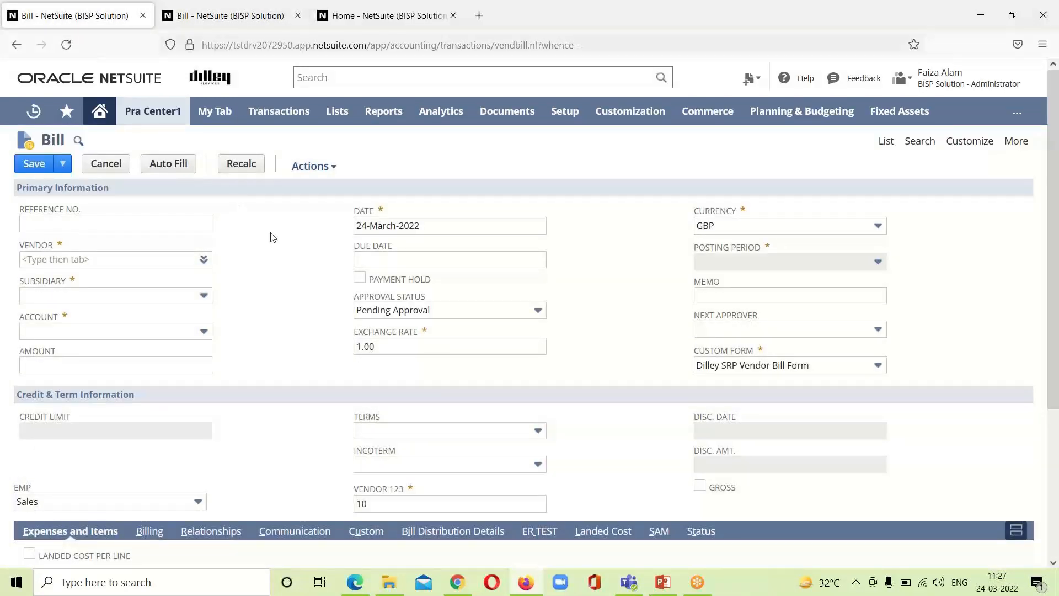
{"action": "mouse_move", "coordinate": [277, 231]}
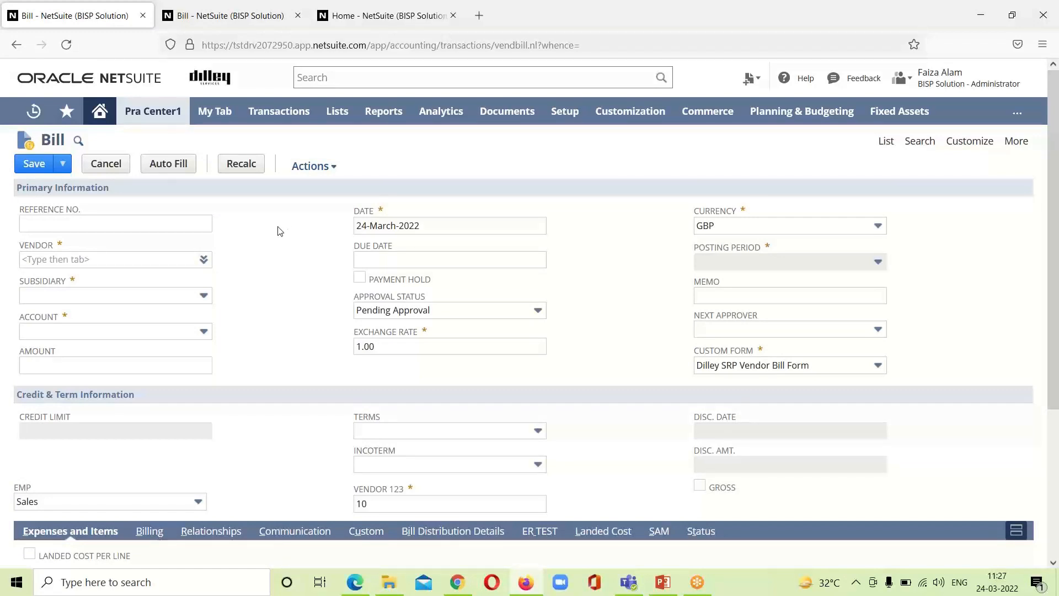
{"action": "mouse_move", "coordinate": [917, 372]}
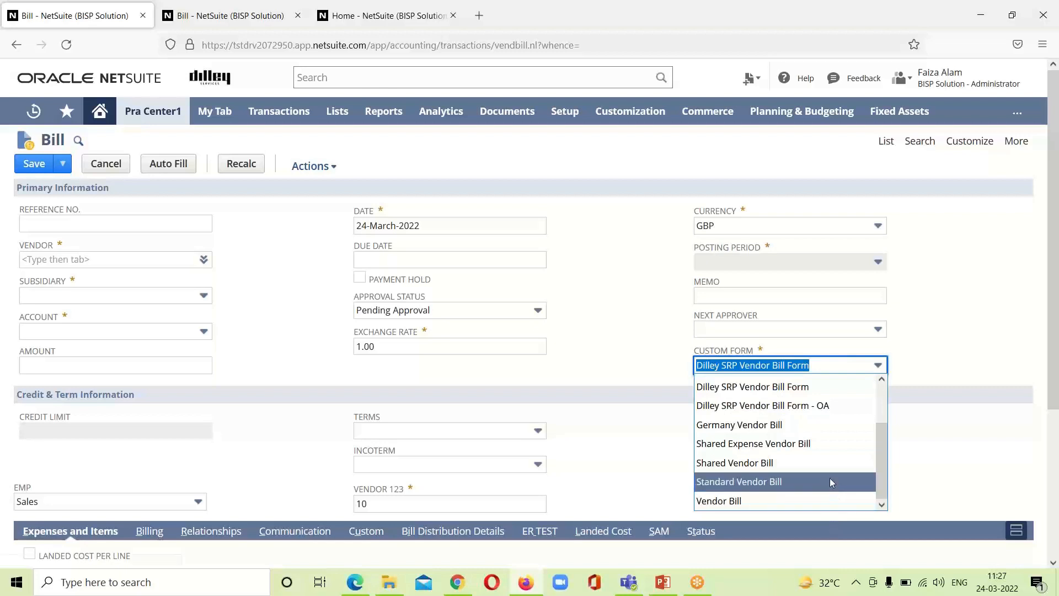
Use the Standard Vendor Bill form with vendor BISP PROFESSIONALS (10099 Creditor, BISP UK-HQ).
{"action": "left_click", "coordinate": [738, 481]}
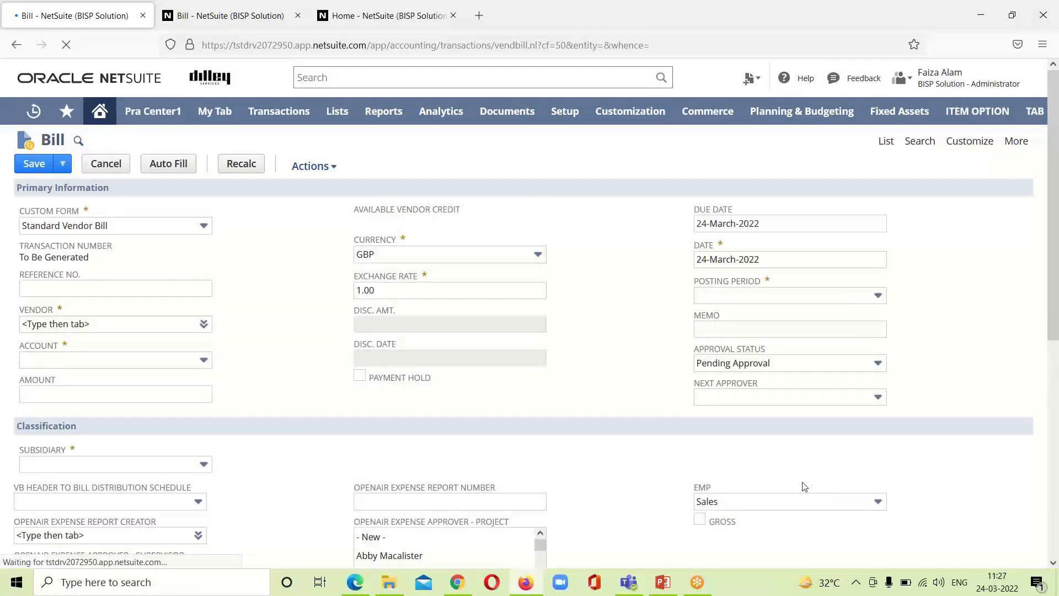
{"action": "left_click", "coordinate": [115, 324]}
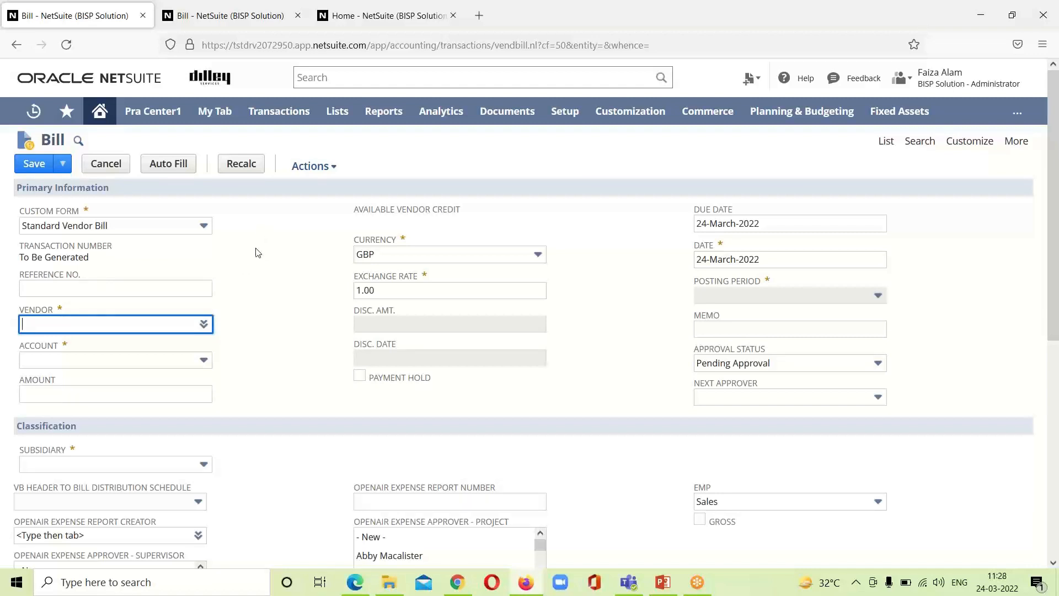
{"action": "left_click", "coordinate": [204, 324]}
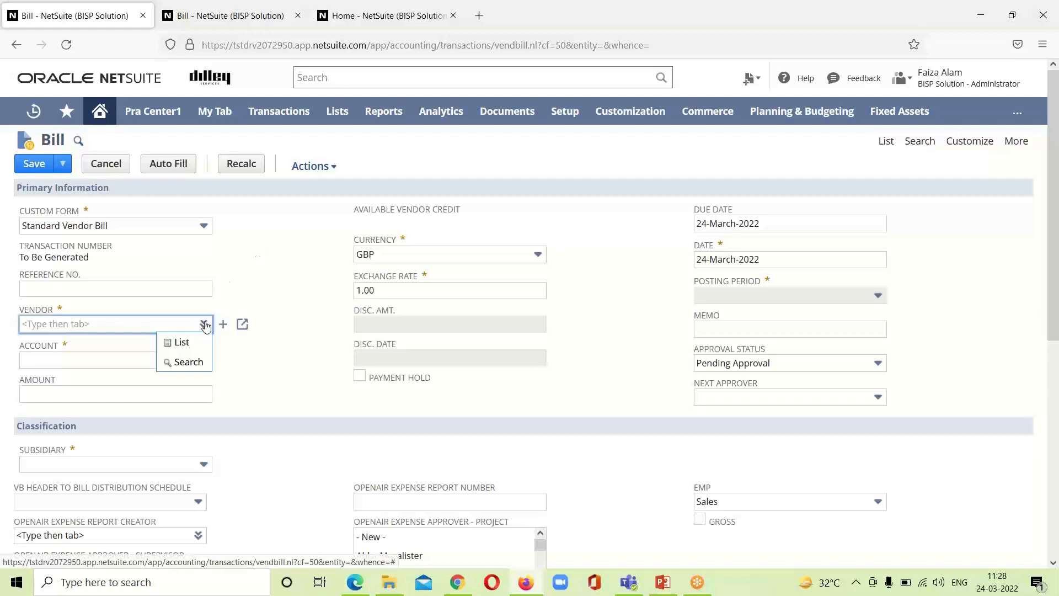
{"action": "left_click", "coordinate": [181, 342]}
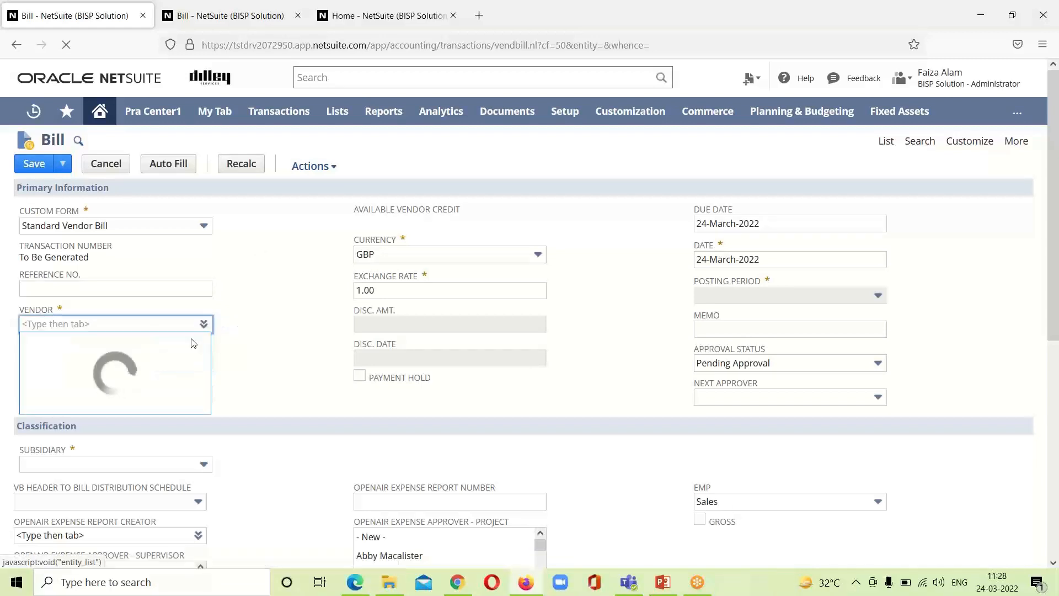
{"action": "left_click", "coordinate": [203, 324]}
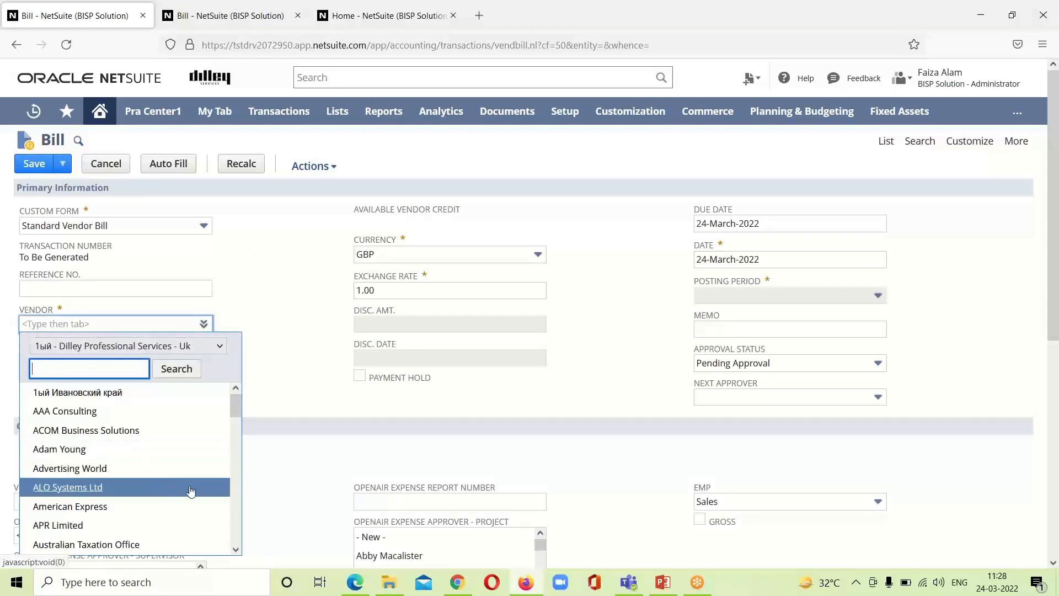
{"action": "scroll", "scroll_direction": "down", "scroll_amount": 3}
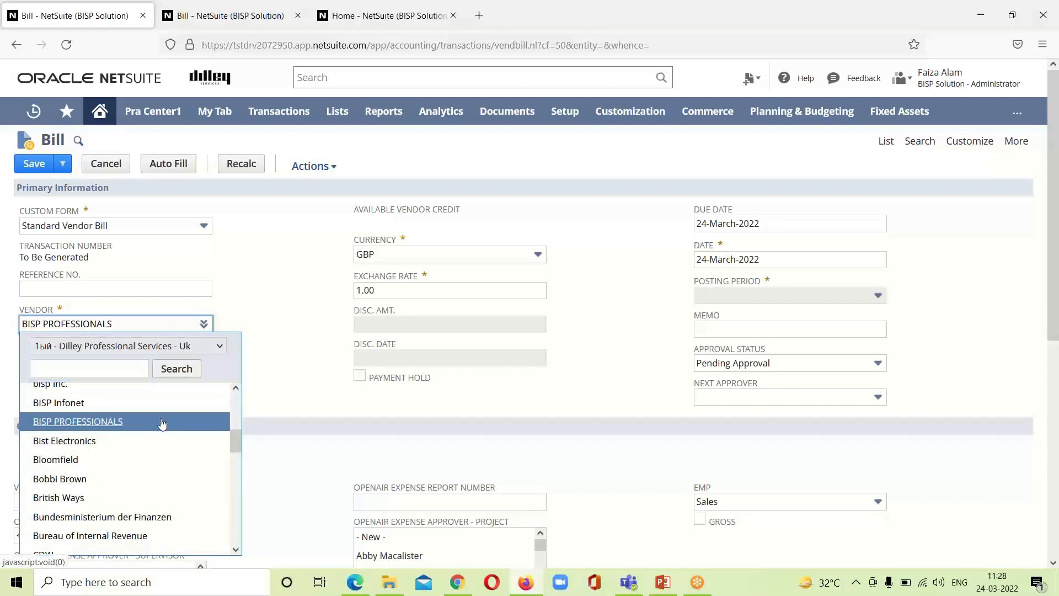
{"action": "mouse_move", "coordinate": [163, 424]}
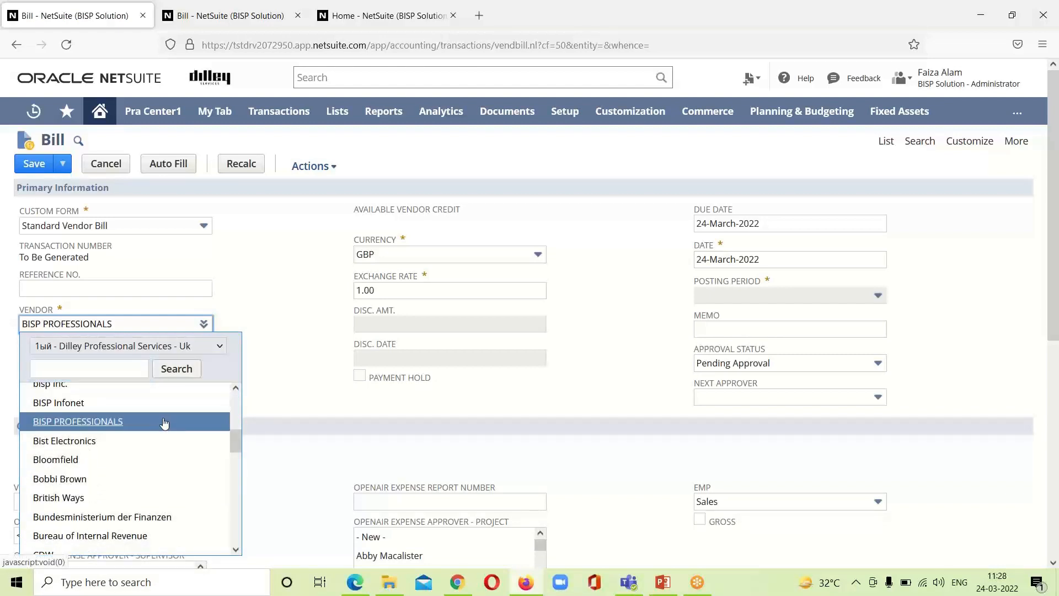
{"action": "mouse_move", "coordinate": [313, 329]}
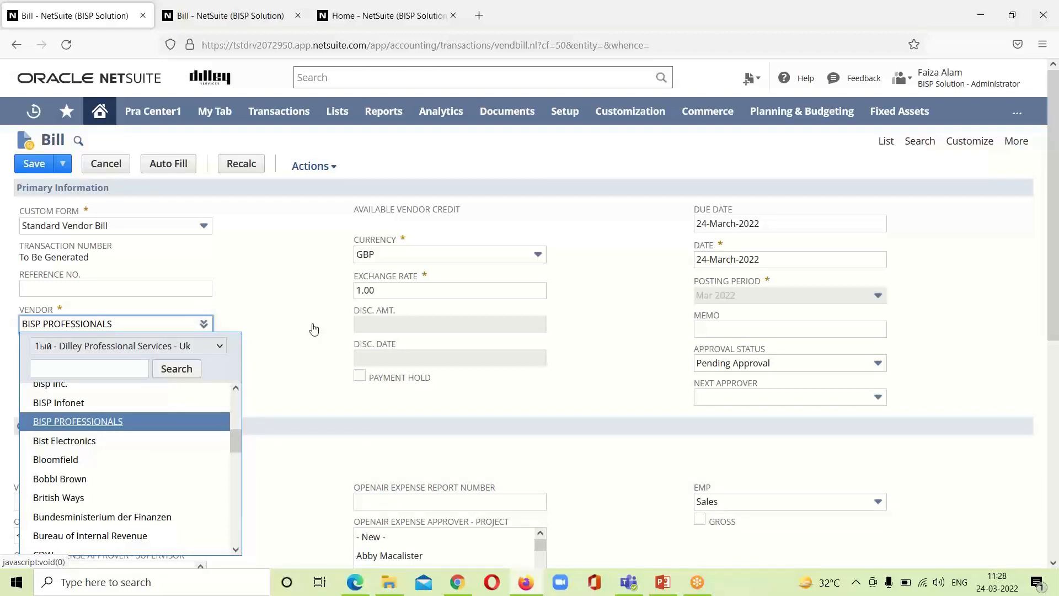
{"action": "mouse_move", "coordinate": [270, 302]}
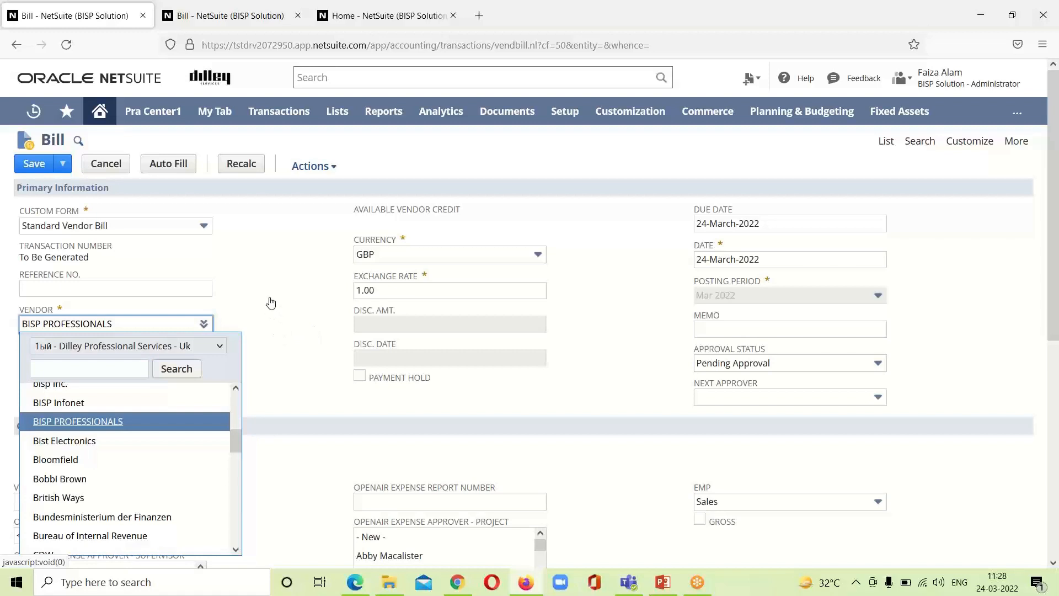
{"action": "left_click", "coordinate": [78, 421]}
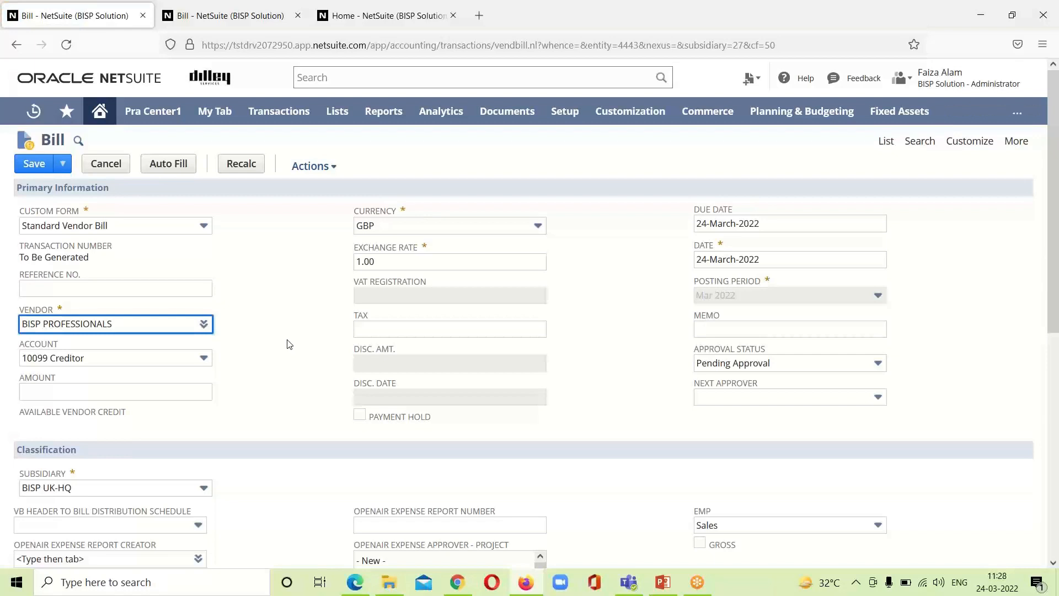
{"action": "mouse_move", "coordinate": [198, 344]}
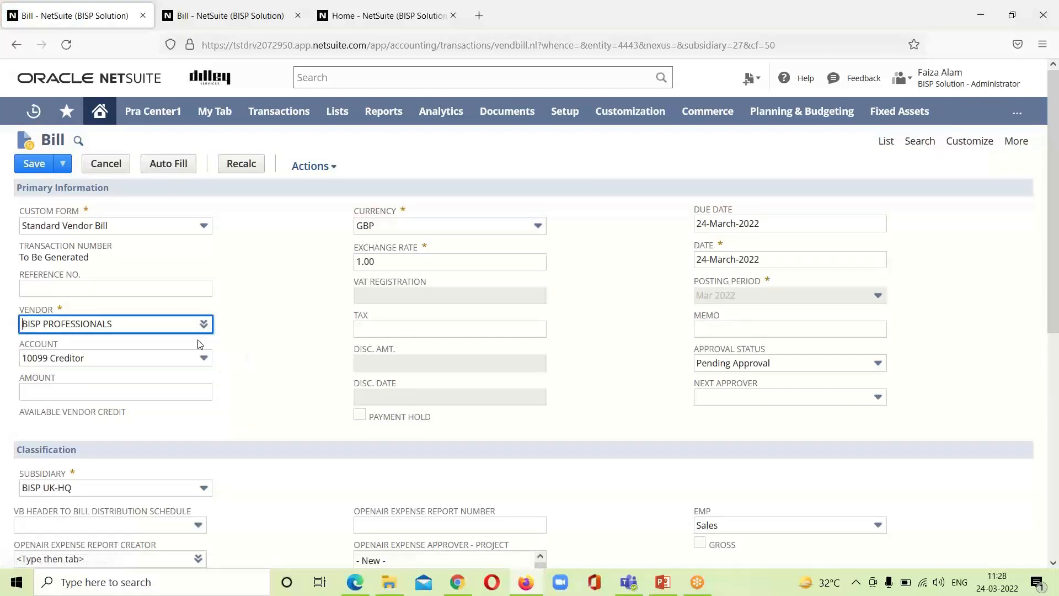
{"action": "mouse_move", "coordinate": [196, 349]}
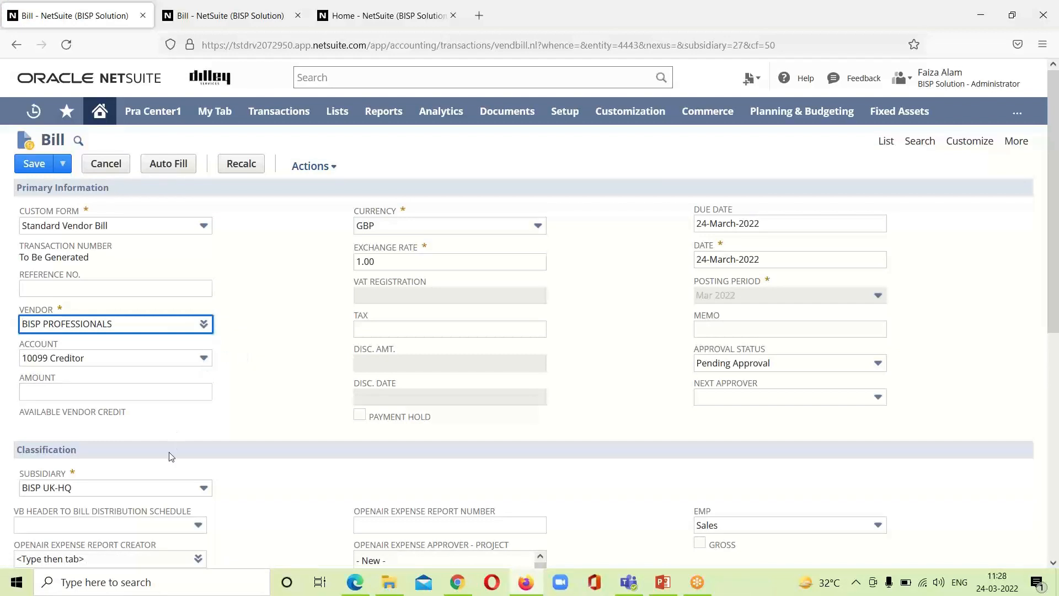
{"action": "mouse_move", "coordinate": [280, 385]}
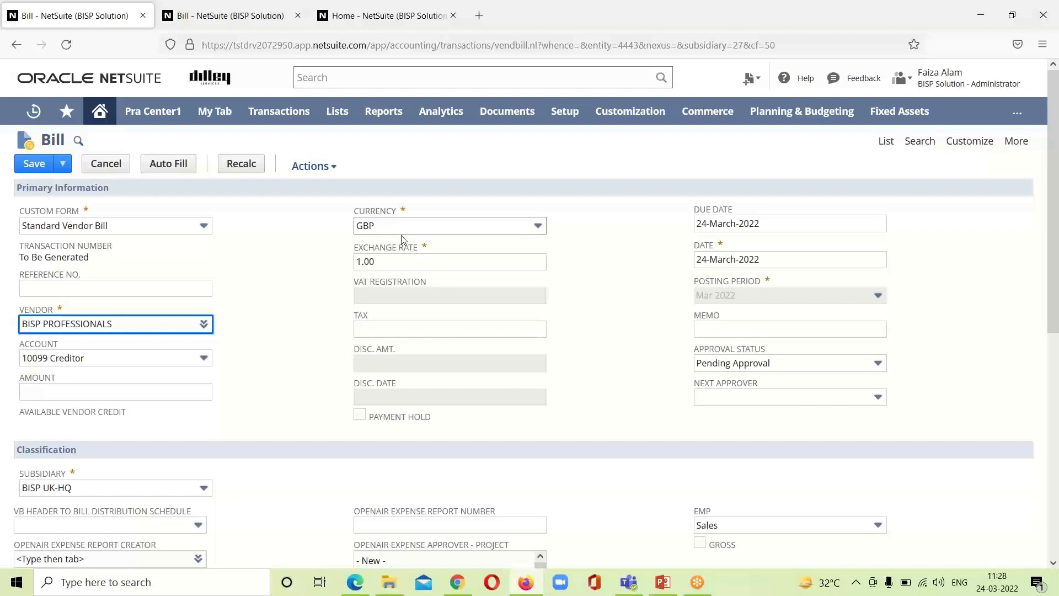
{"action": "left_click", "coordinate": [449, 261]}
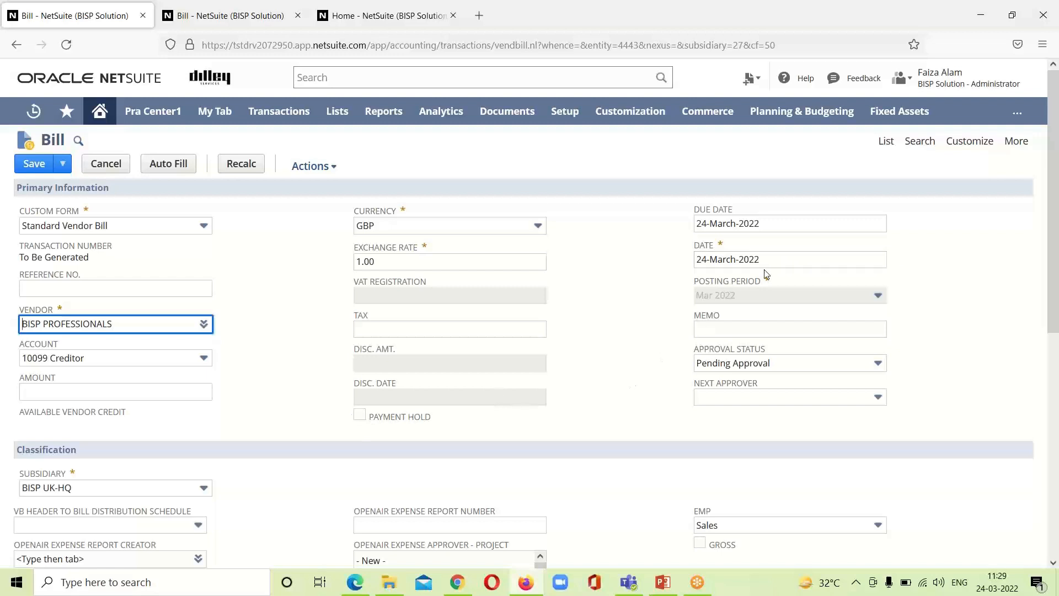
Set the bill's due date to 26 March 2022.
{"action": "left_click", "coordinate": [789, 223]}
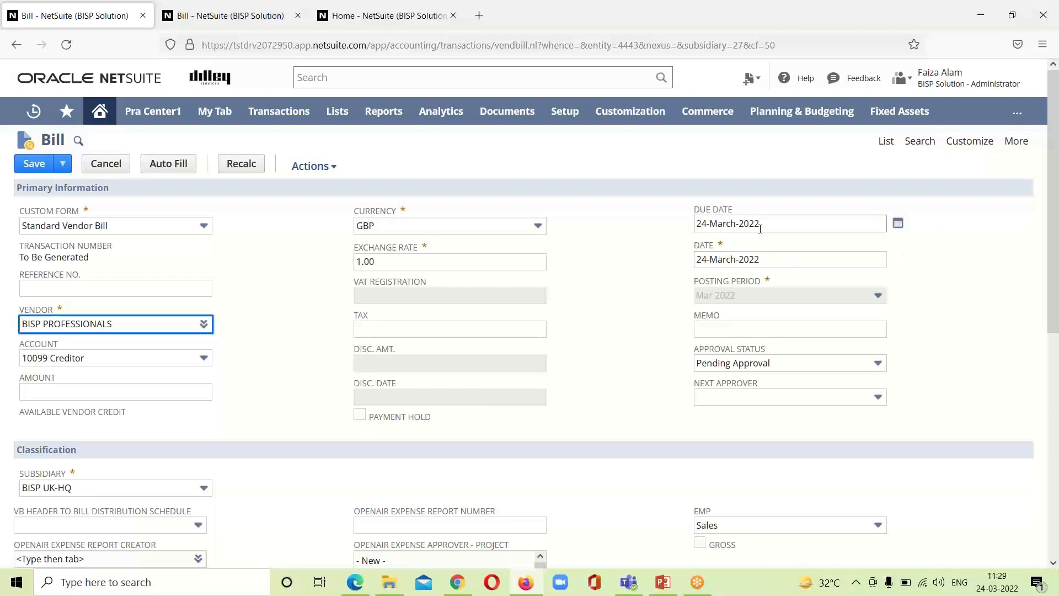
{"action": "left_click", "coordinate": [897, 223]}
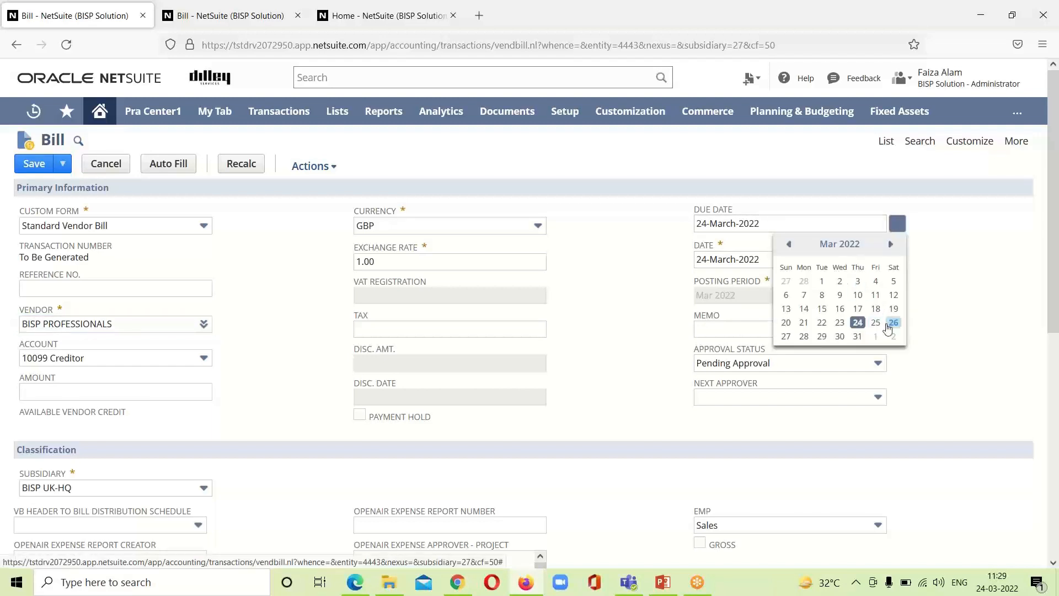
{"action": "left_click", "coordinate": [894, 322]}
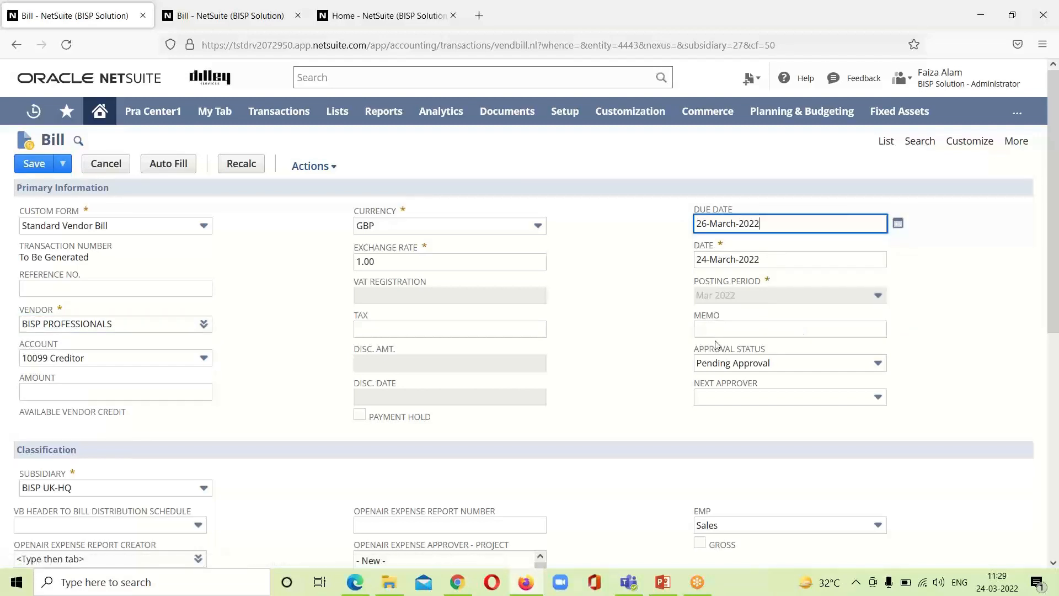
Enter memo 'Individual Vendor Bill' and set approval status to Approved.
{"action": "left_click", "coordinate": [789, 329]}
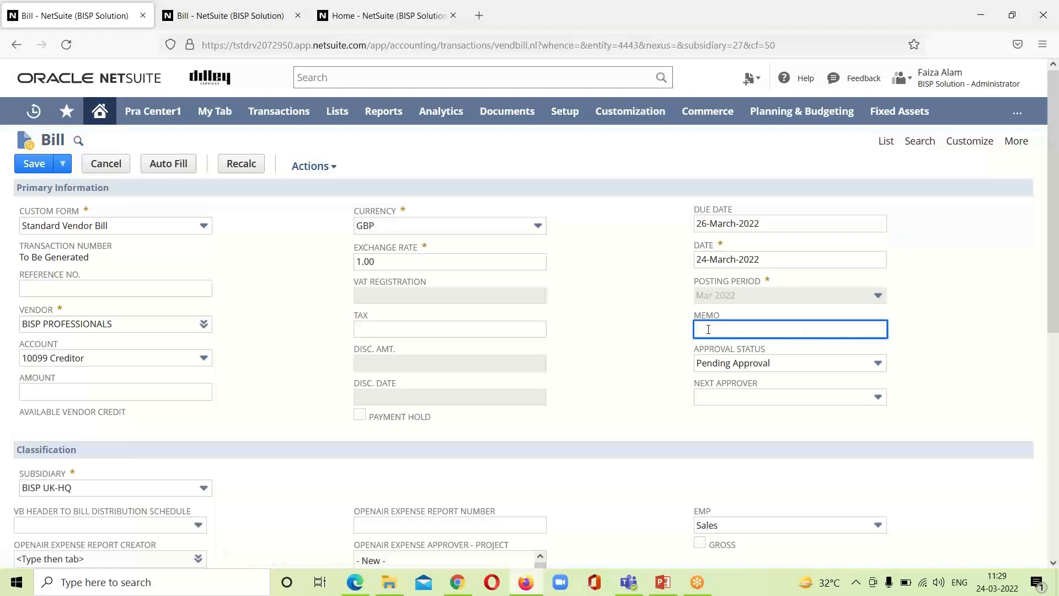
{"action": "type", "text": "Individu"}
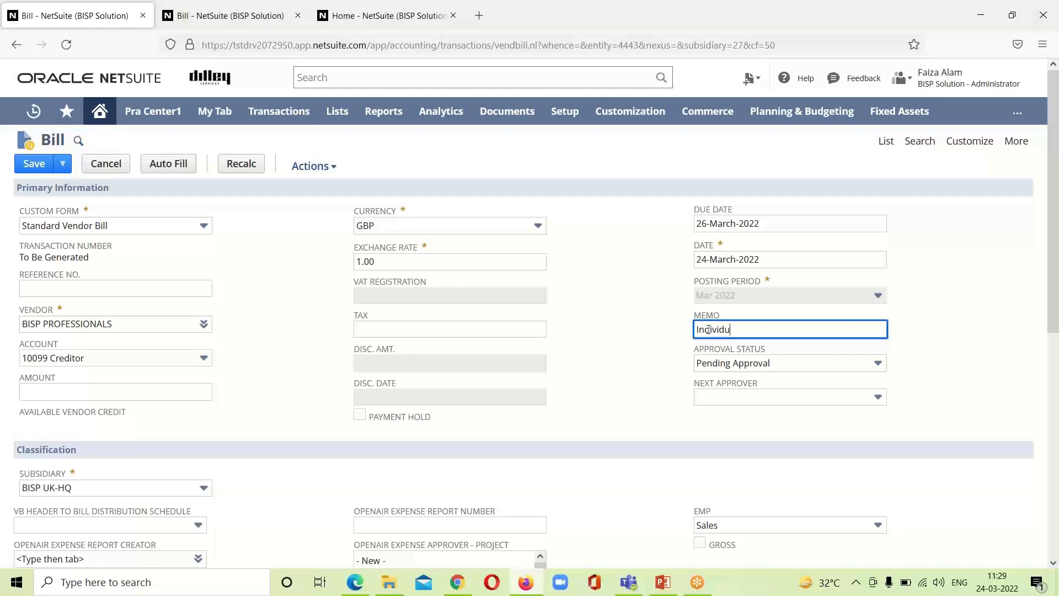
{"action": "type", "text": "al"}
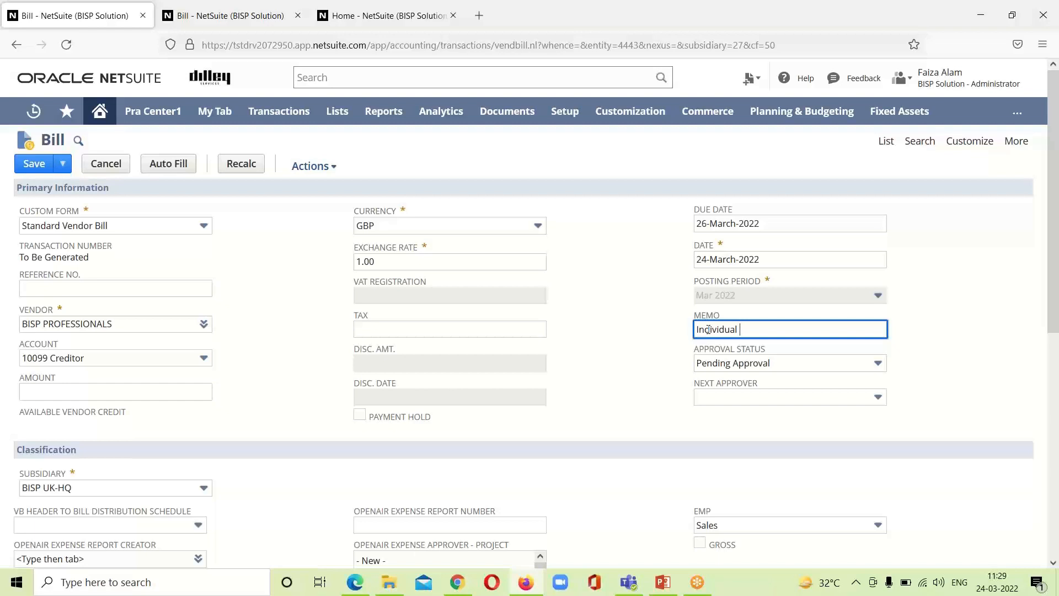
{"action": "type", "text": "Vendor Bill"}
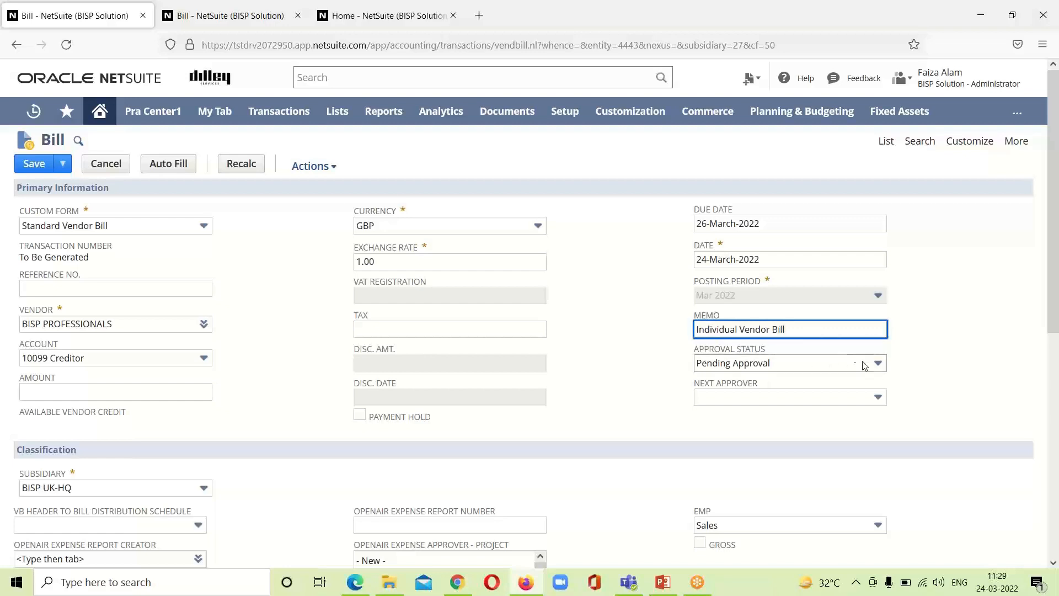
{"action": "mouse_move", "coordinate": [848, 358]}
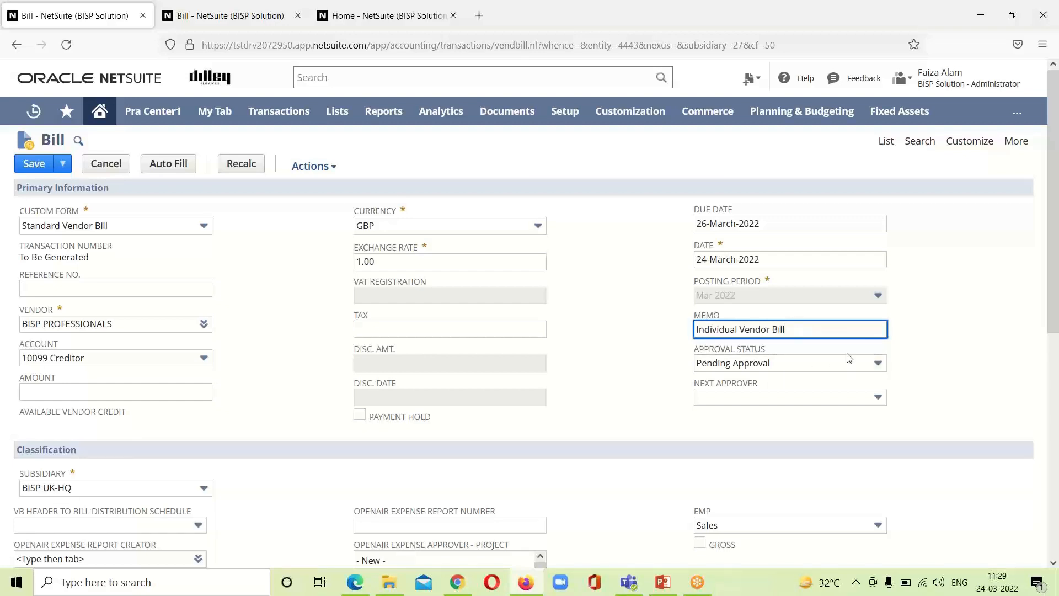
{"action": "left_click", "coordinate": [878, 363]}
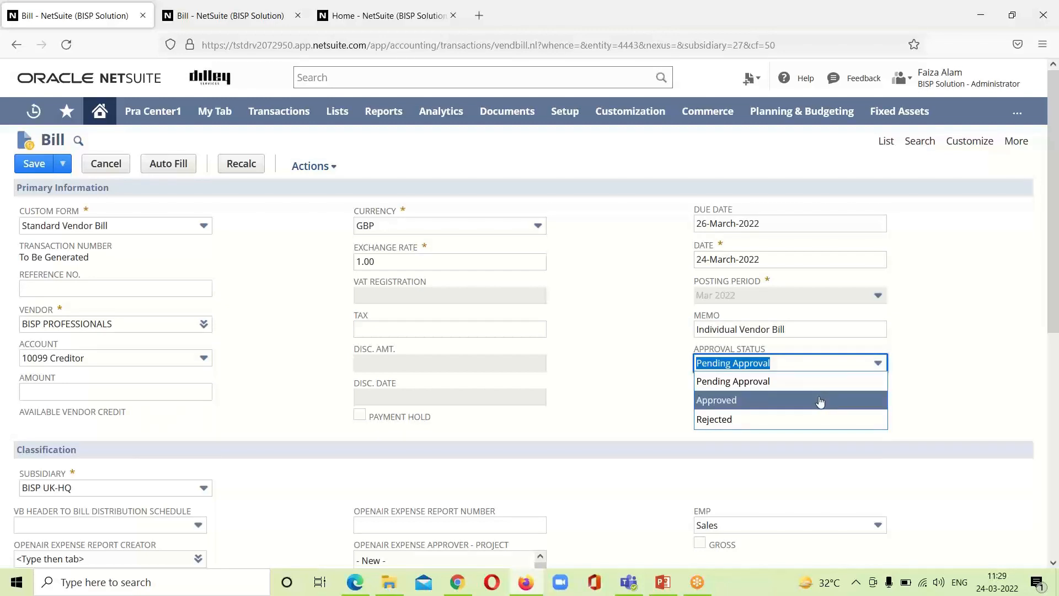
{"action": "left_click", "coordinate": [716, 400]}
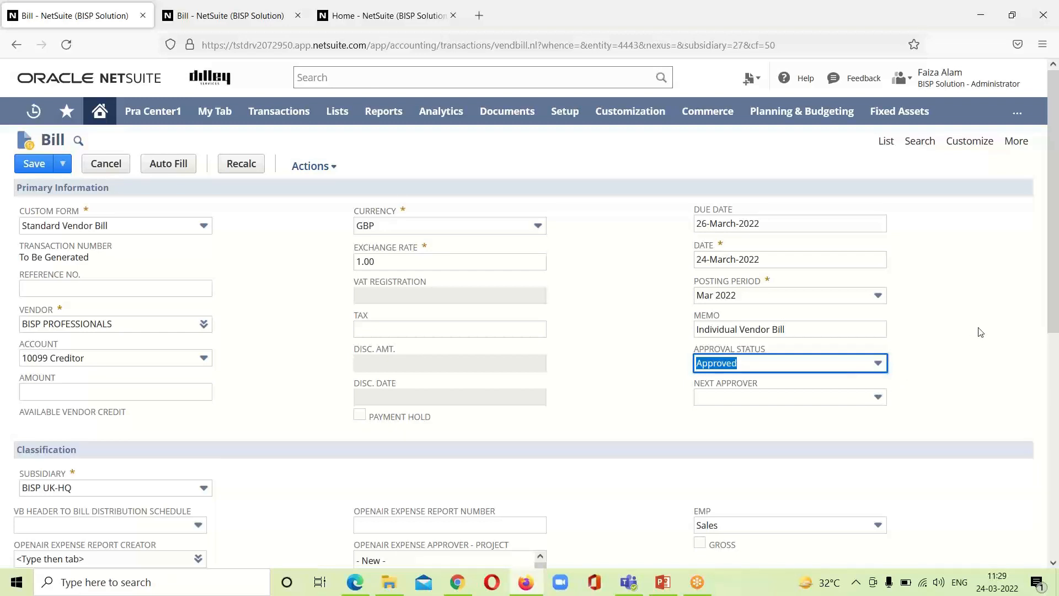
Add a Billable expense line of 3,000.00 on 500010 Grant Expense with 600.00 tax.
{"action": "scroll", "scroll_direction": "down", "scroll_amount": 3}
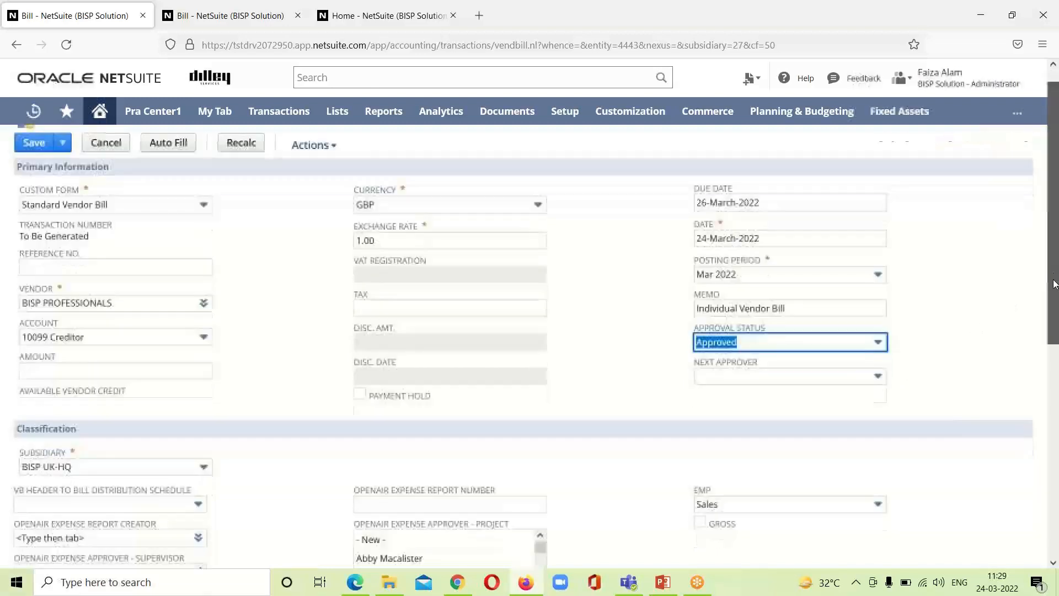
{"action": "scroll", "scroll_direction": "down", "scroll_amount": 3}
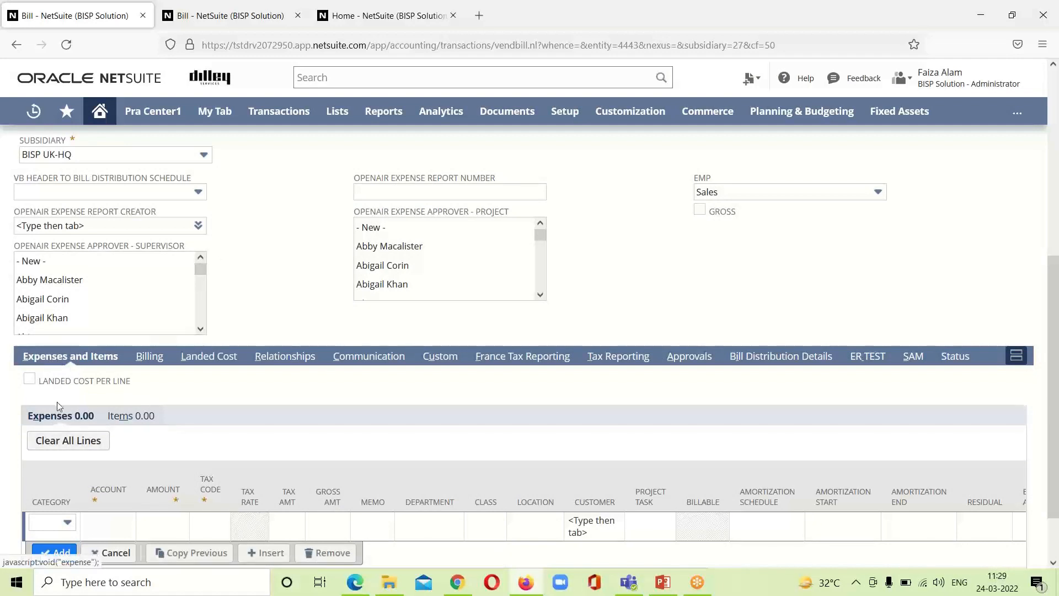
{"action": "left_click", "coordinate": [51, 521]}
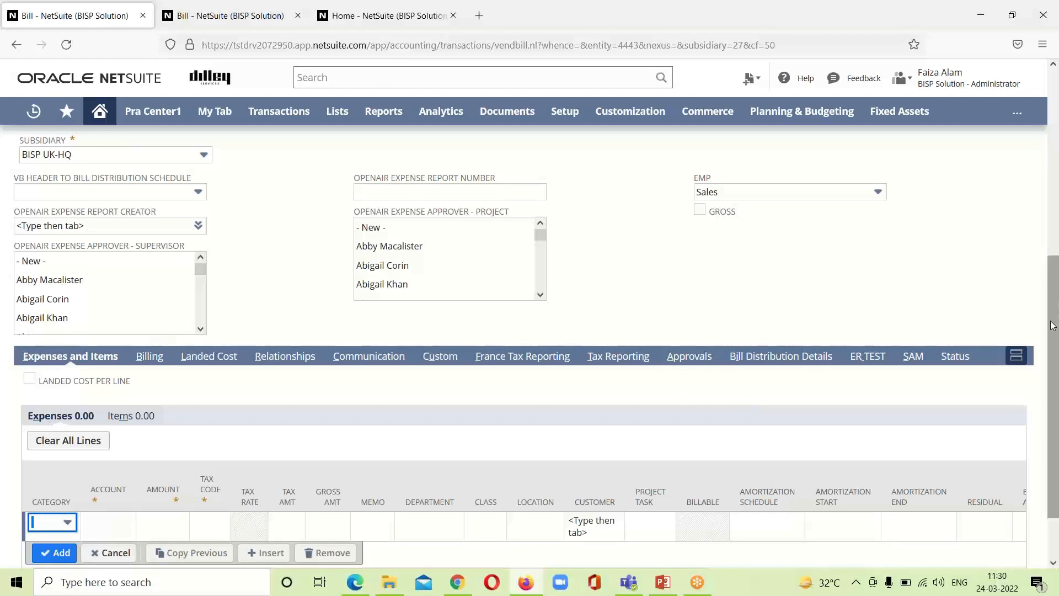
{"action": "scroll", "scroll_direction": "down", "scroll_amount": 3}
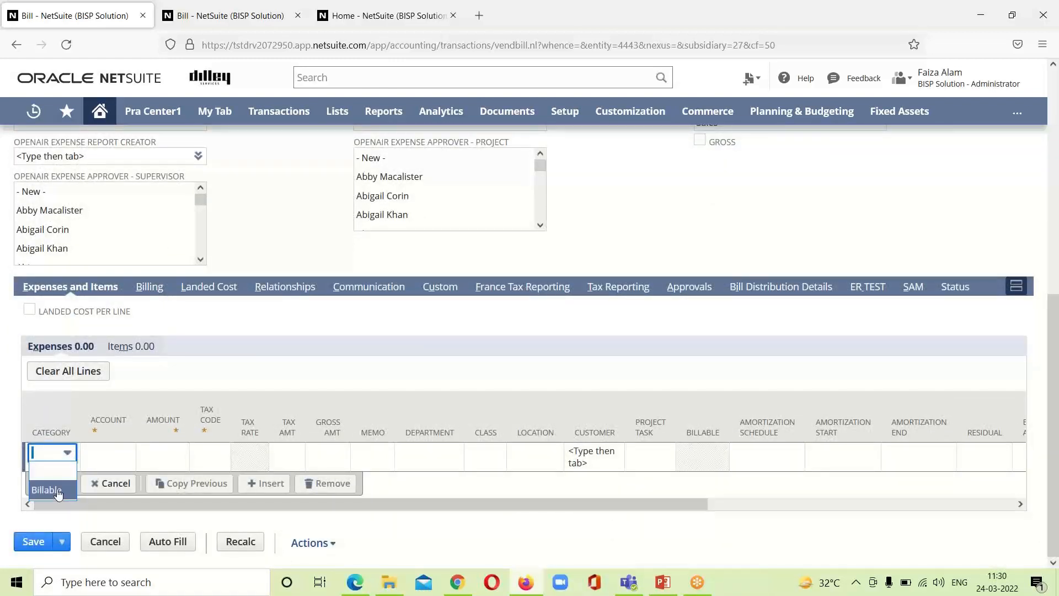
{"action": "left_click", "coordinate": [46, 490]}
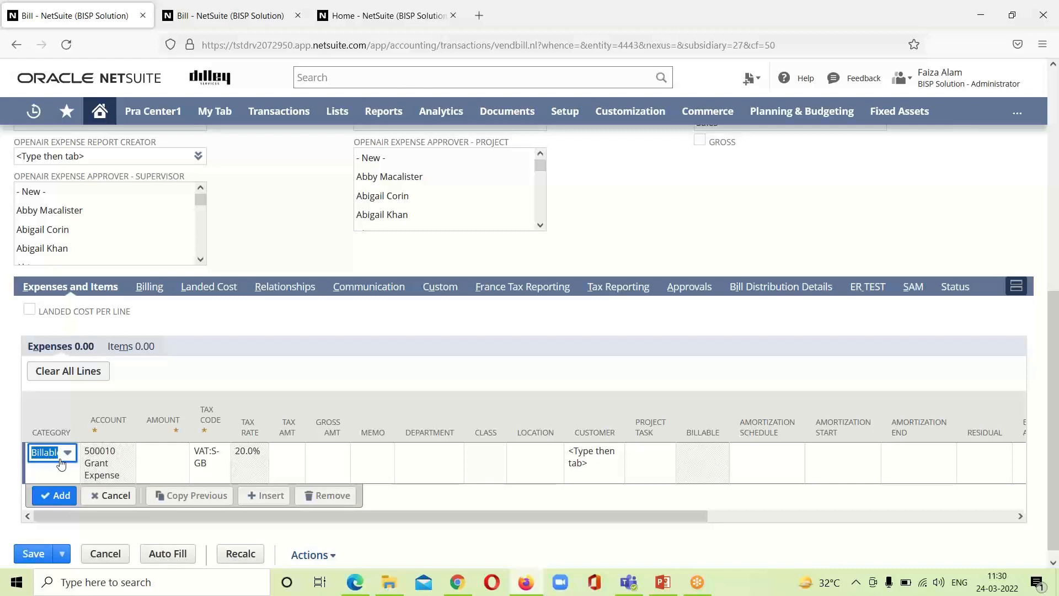
{"action": "left_click", "coordinate": [162, 451]}
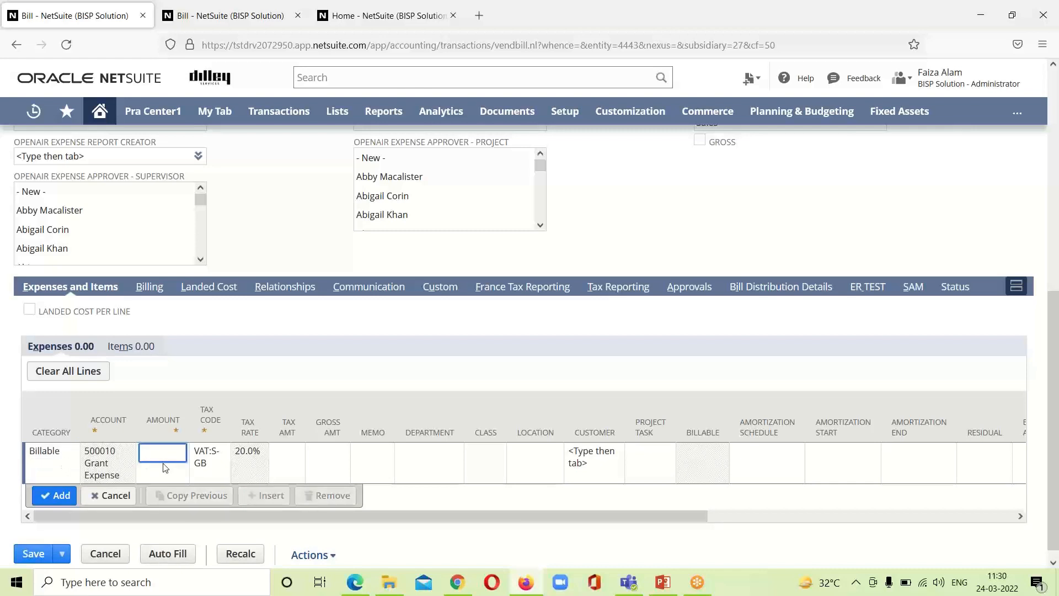
{"action": "type", "text": "3000"}
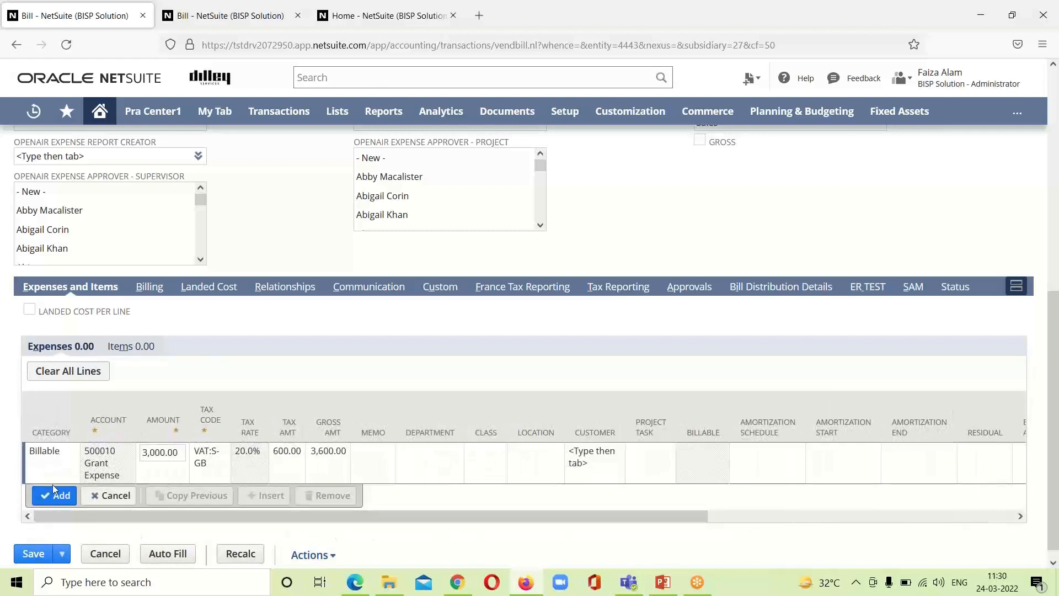
{"action": "left_click", "coordinate": [54, 495]}
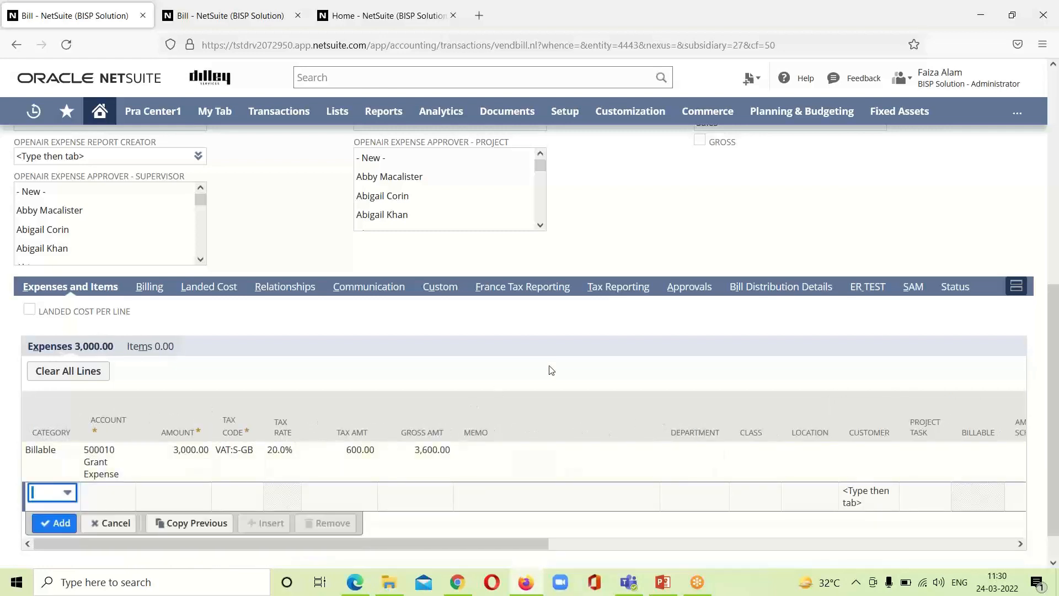
{"action": "left_click", "coordinate": [435, 286]}
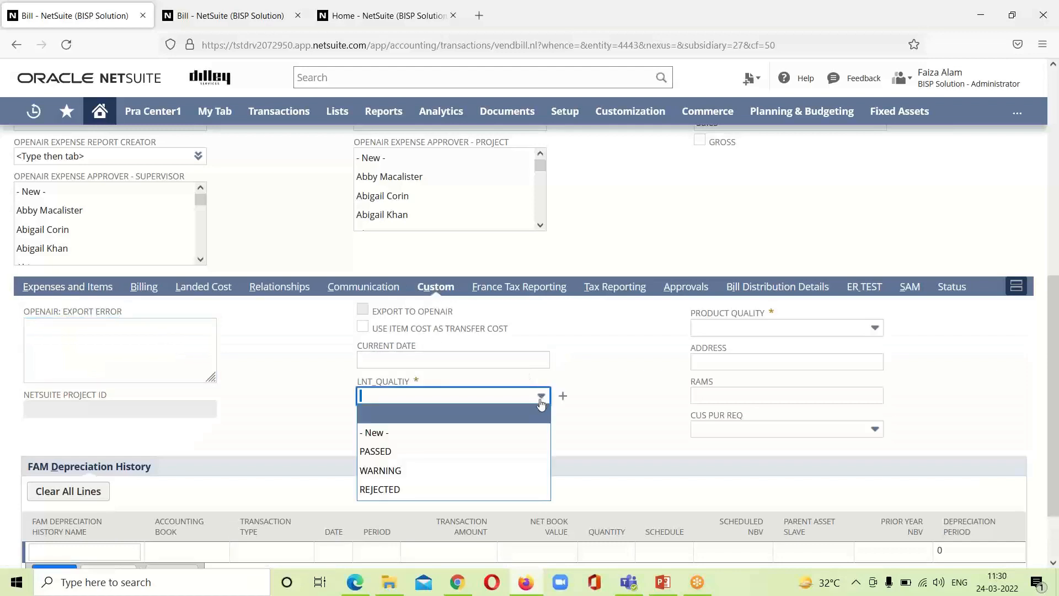
{"action": "mouse_move", "coordinate": [503, 456]}
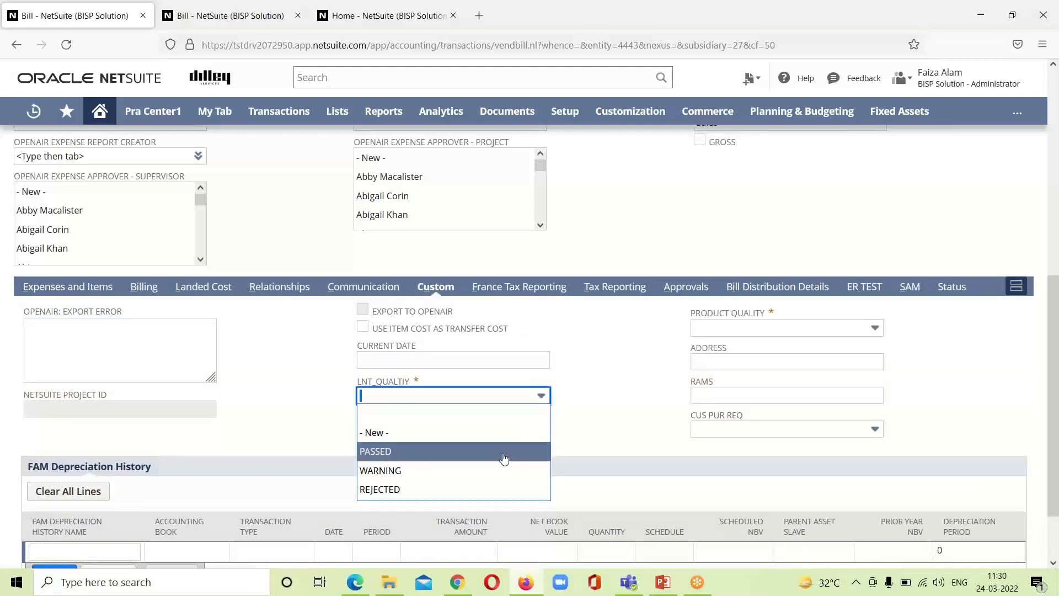
Set LNT_QUALTIY to PASSED, Product Quality to Very Good, and SAM to Test 2.
{"action": "left_click", "coordinate": [376, 451]}
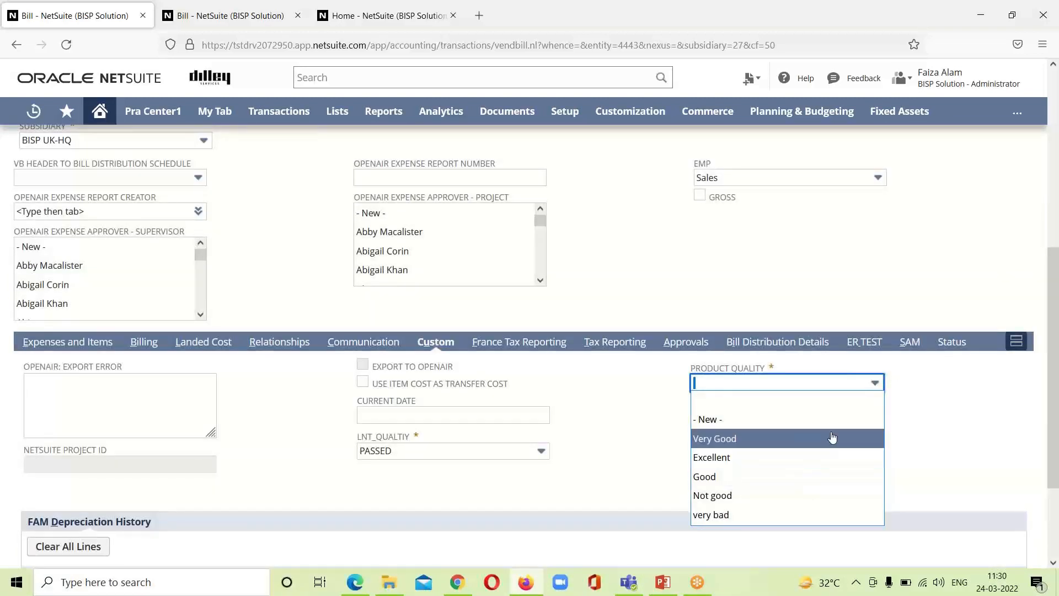
{"action": "left_click", "coordinate": [714, 438]}
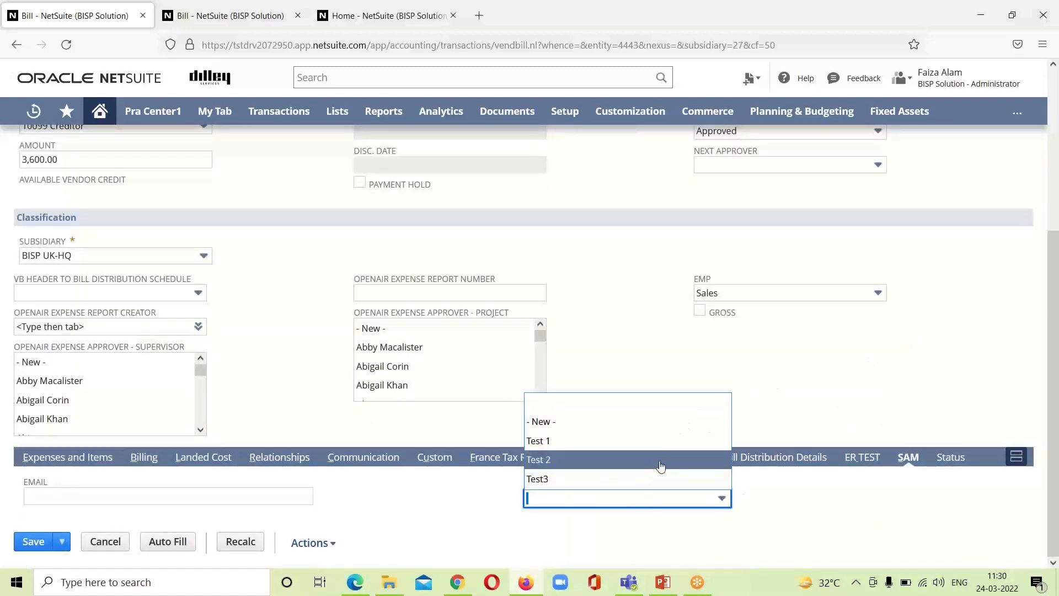
{"action": "left_click", "coordinate": [538, 460]}
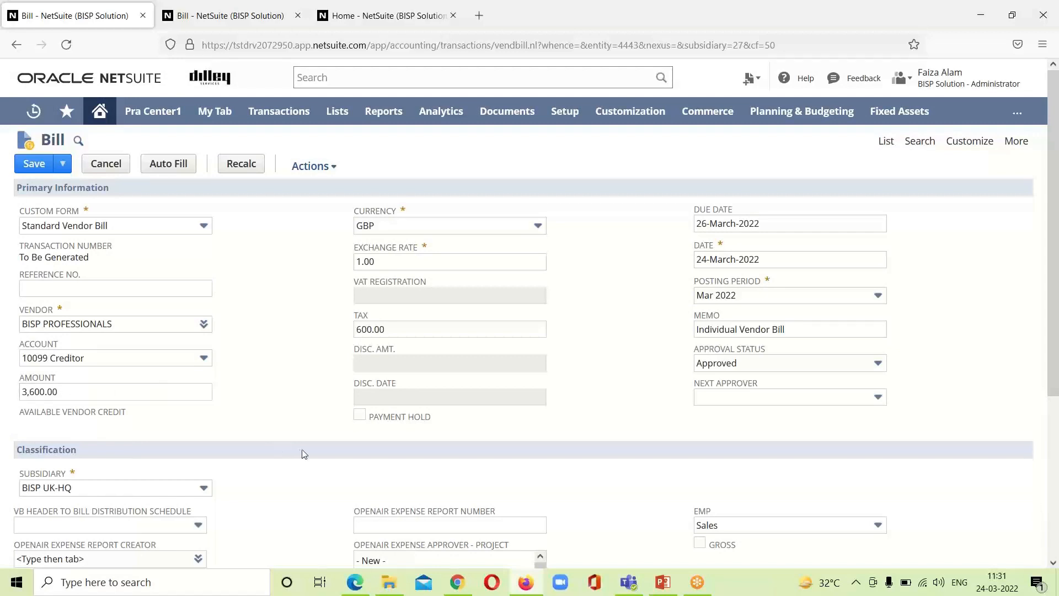
{"action": "mouse_move", "coordinate": [130, 194]}
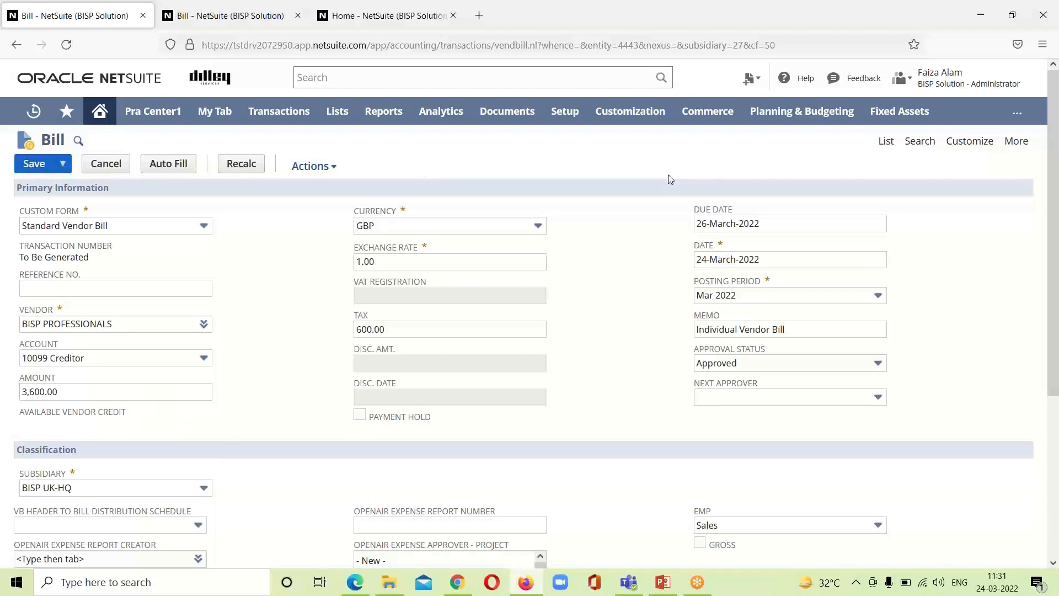
Save the approved BISP PROFESSIONALS bill and scroll to check transaction 202's expense line.
{"action": "left_click", "coordinate": [33, 163]}
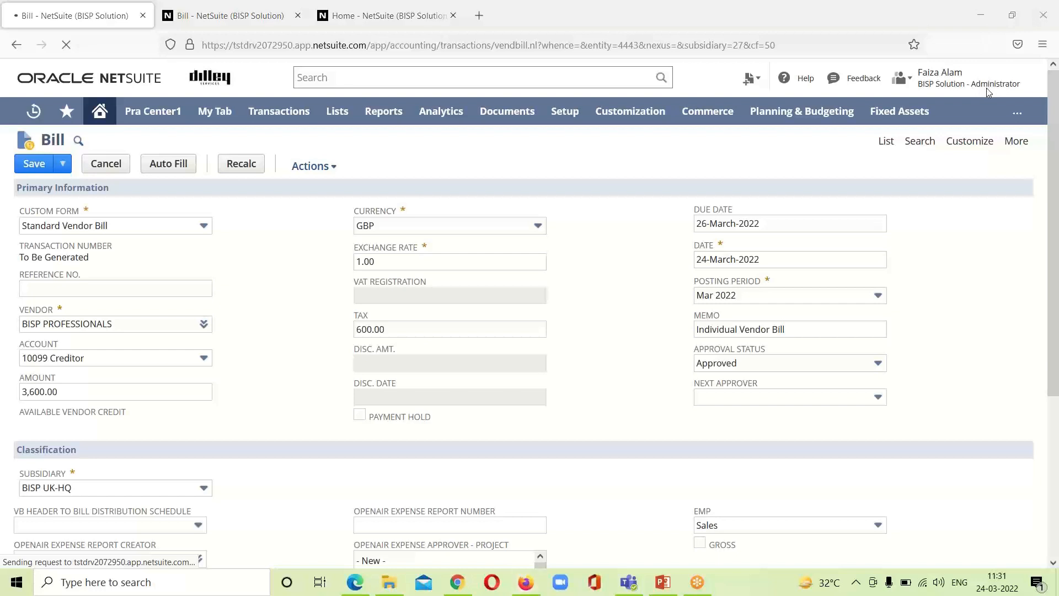
{"action": "left_click", "coordinate": [33, 163]}
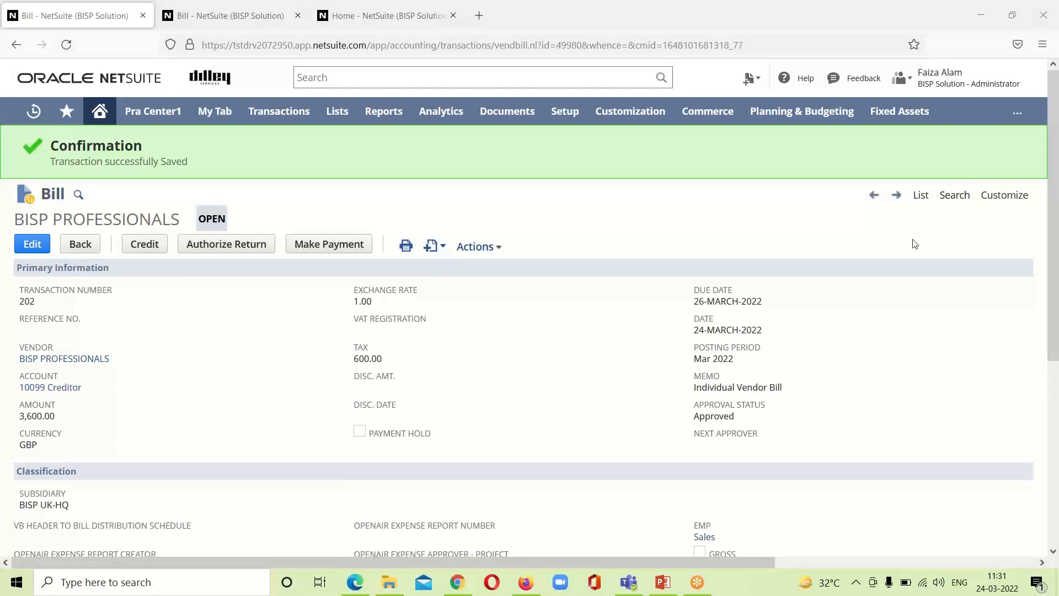
{"action": "mouse_move", "coordinate": [752, 211]}
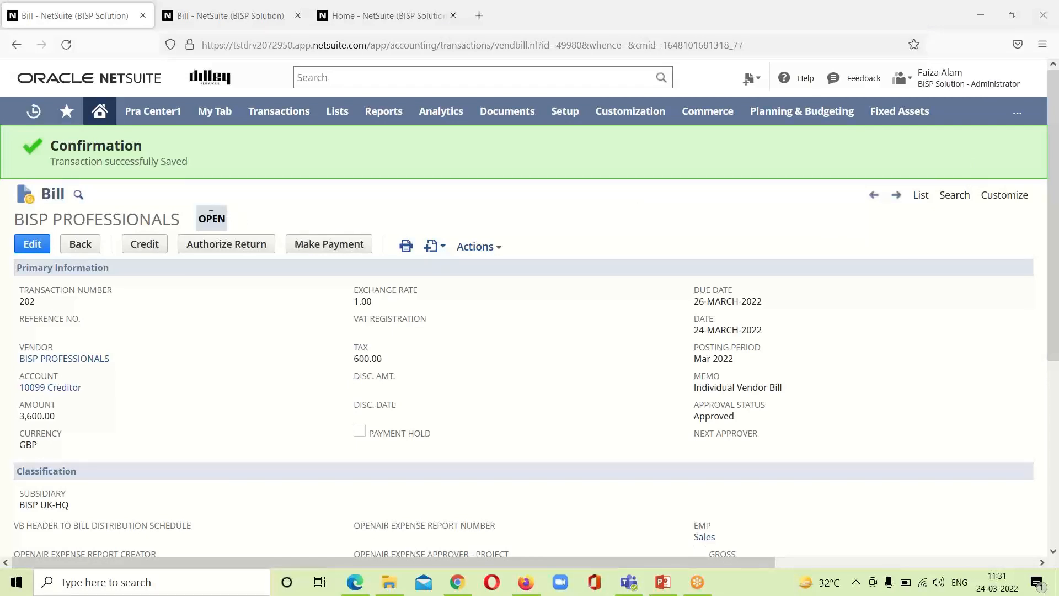
{"action": "mouse_move", "coordinate": [305, 294]}
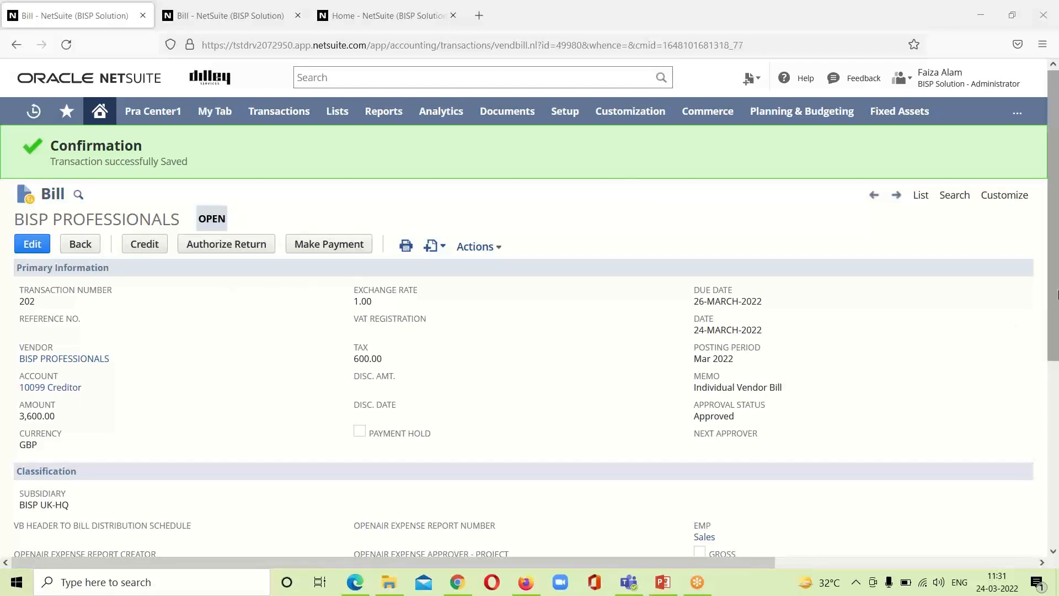
{"action": "mouse_move", "coordinate": [1052, 295]}
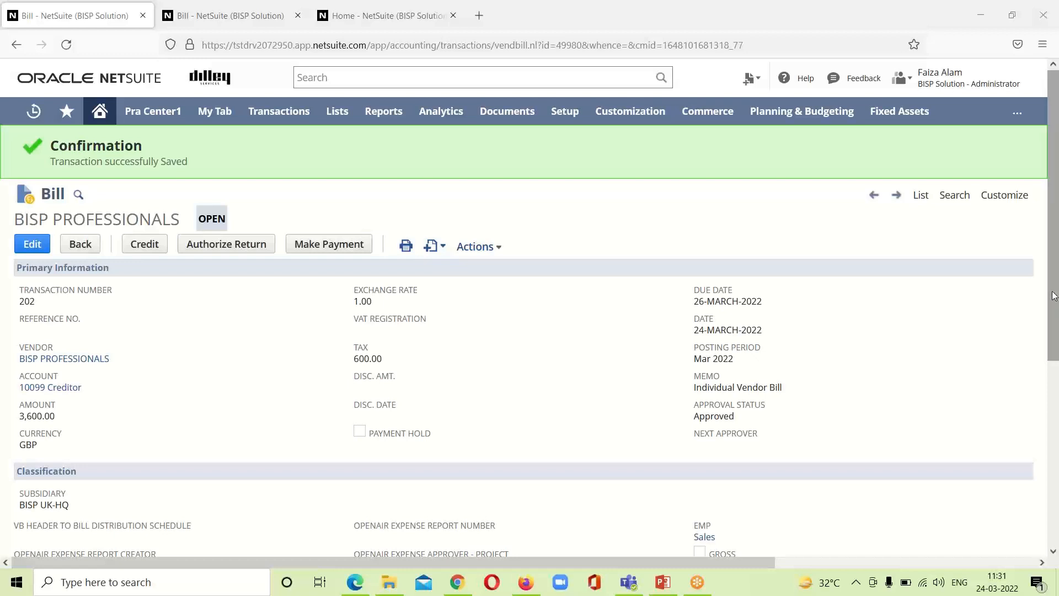
{"action": "scroll", "scroll_direction": "down", "scroll_amount": 3}
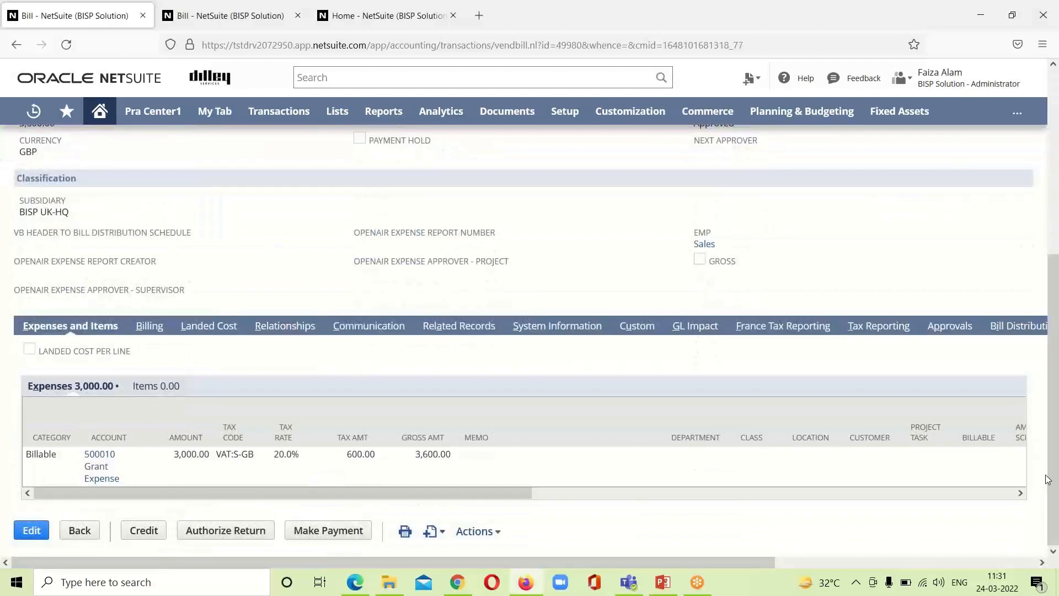
{"action": "mouse_move", "coordinate": [586, 462]}
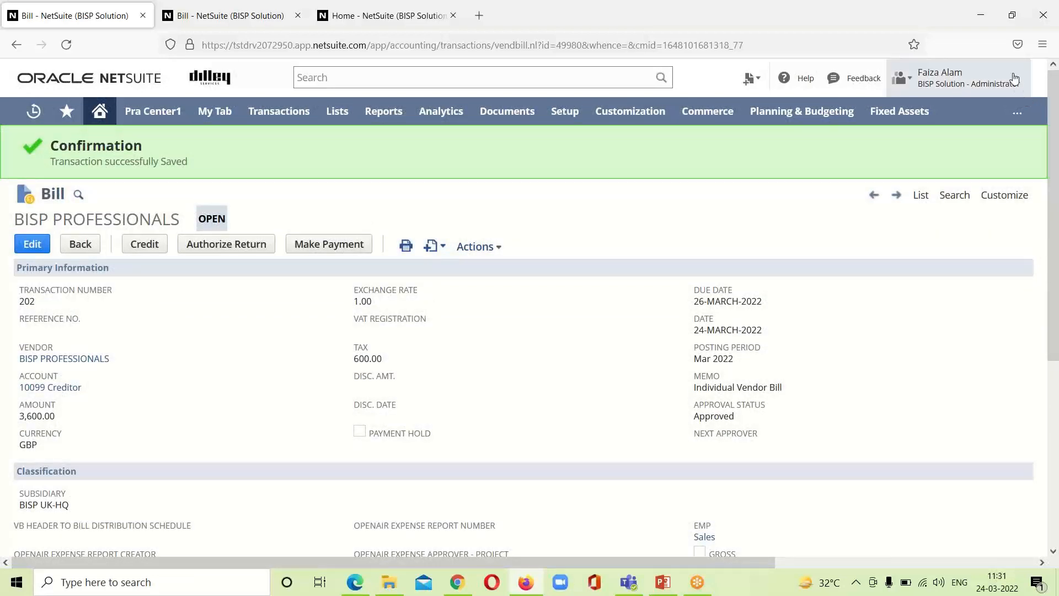
{"action": "mouse_move", "coordinate": [993, 26]}
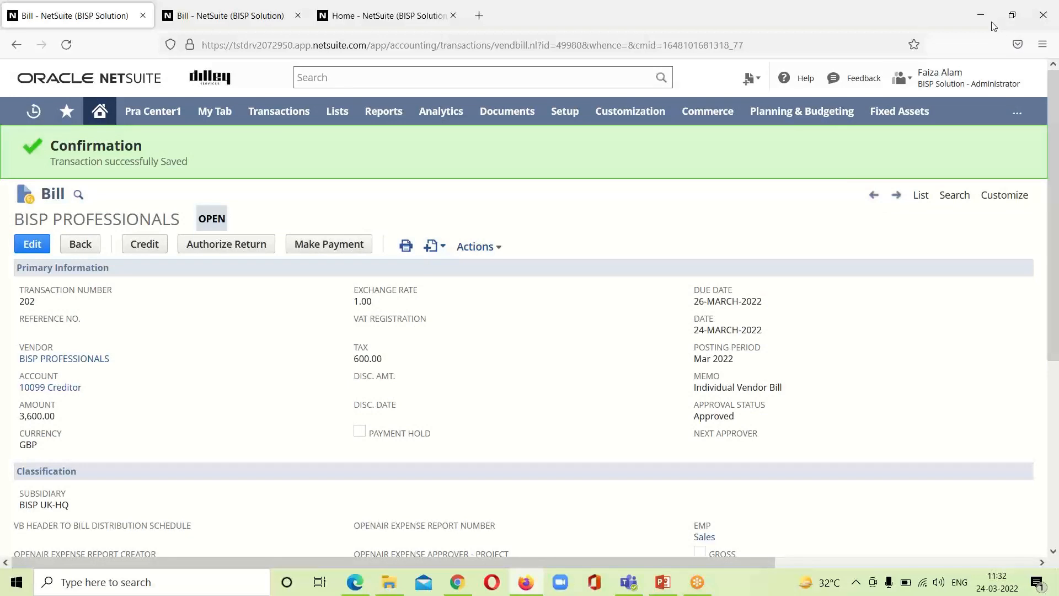
{"action": "mouse_move", "coordinate": [994, 47]}
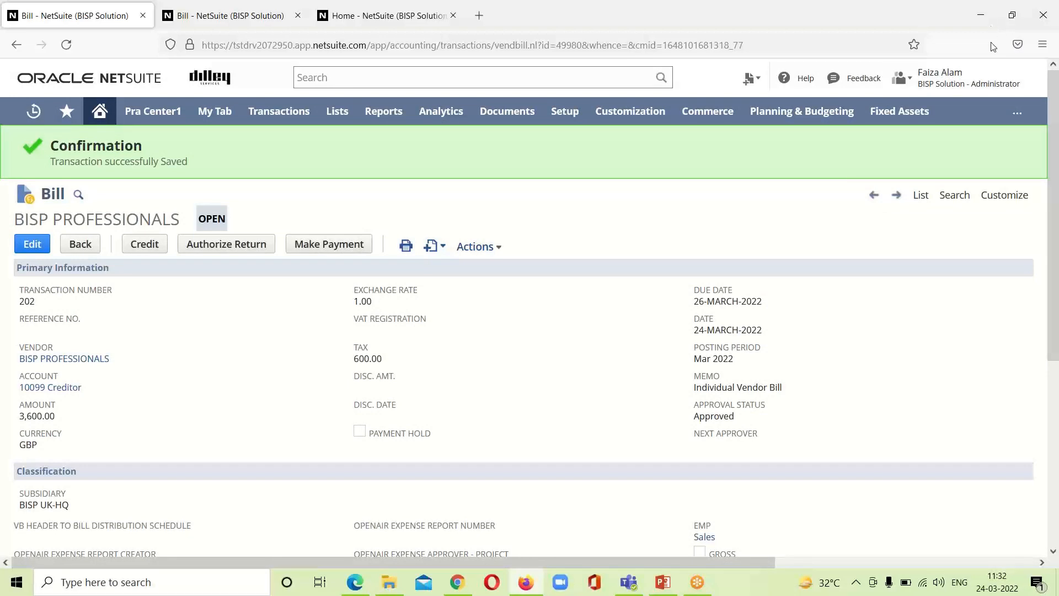